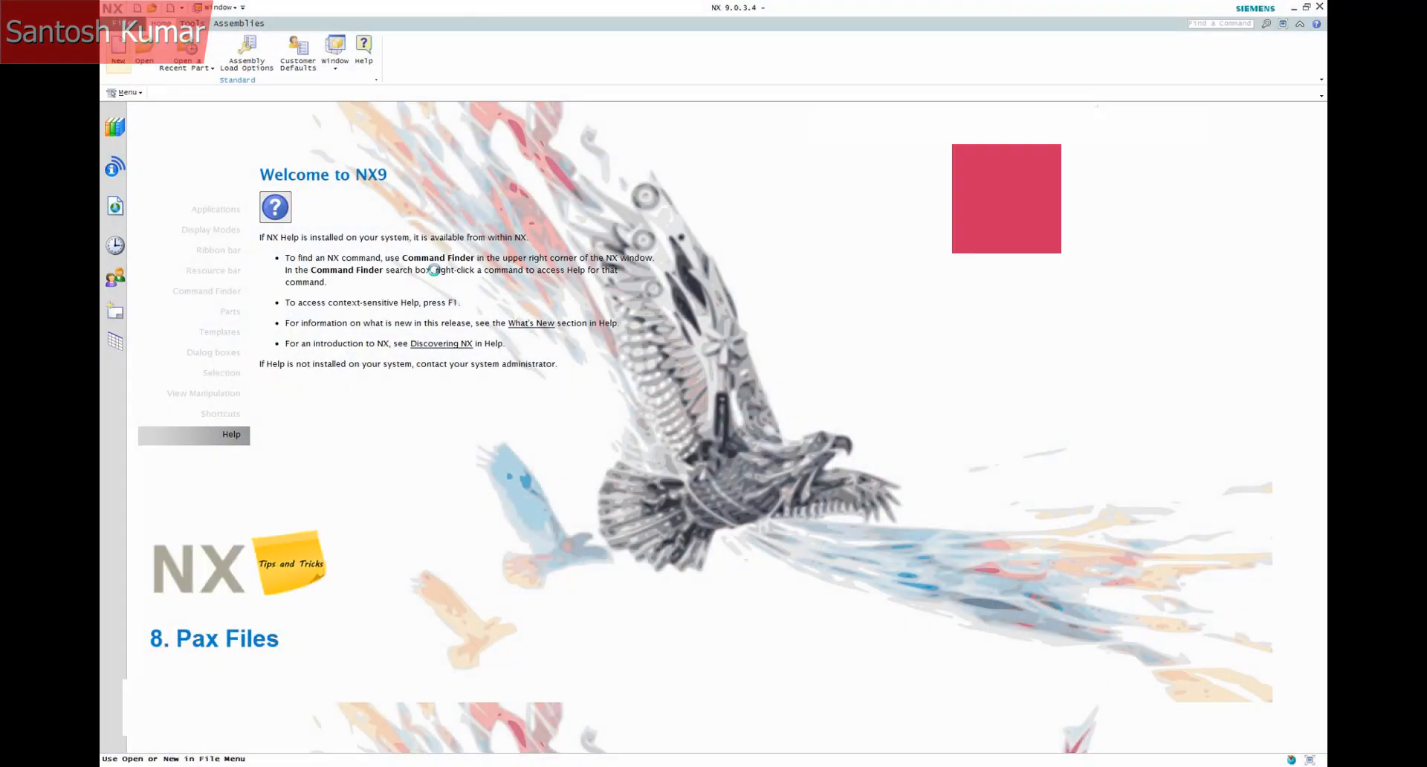
Open File New on the Drawing tab with Relationship and Units set to All
left_click(117, 45)
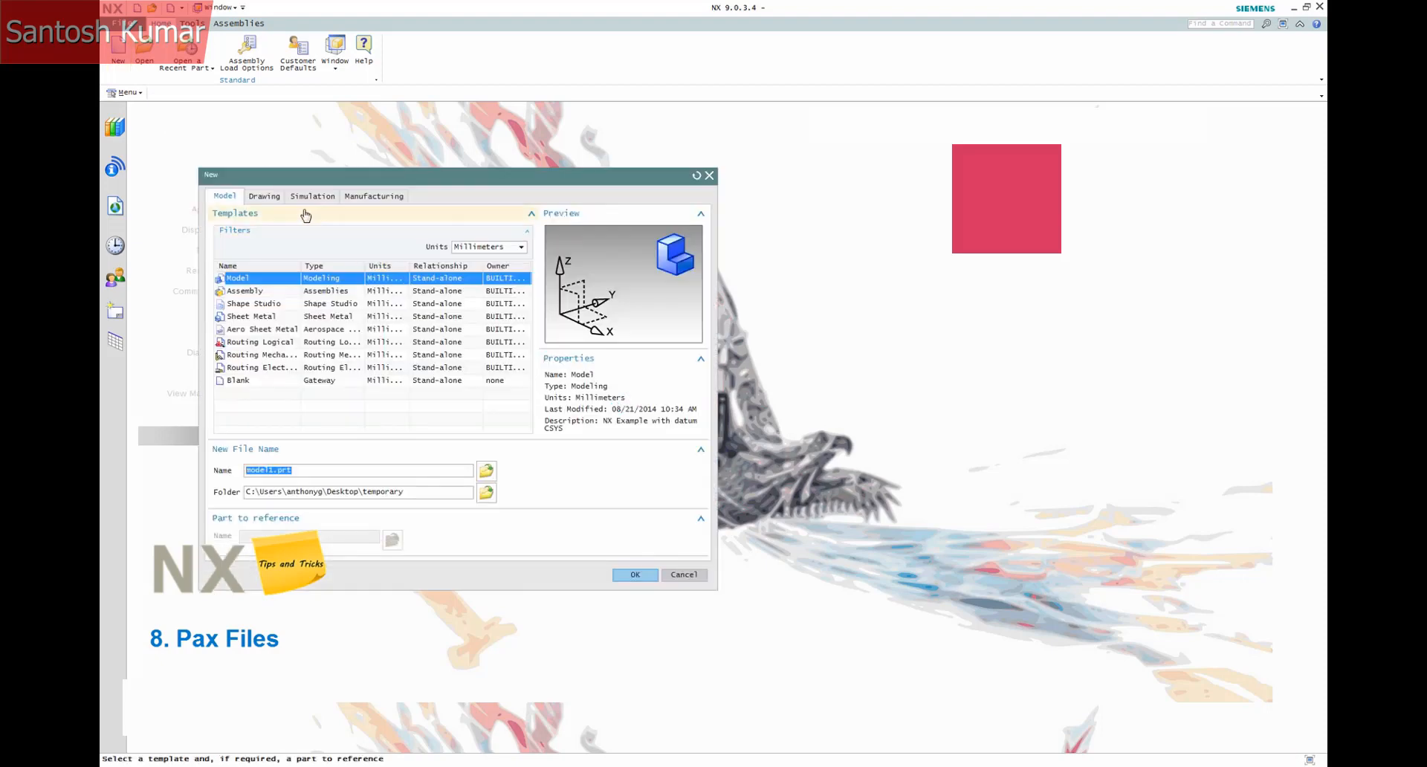
left_click(263, 196)
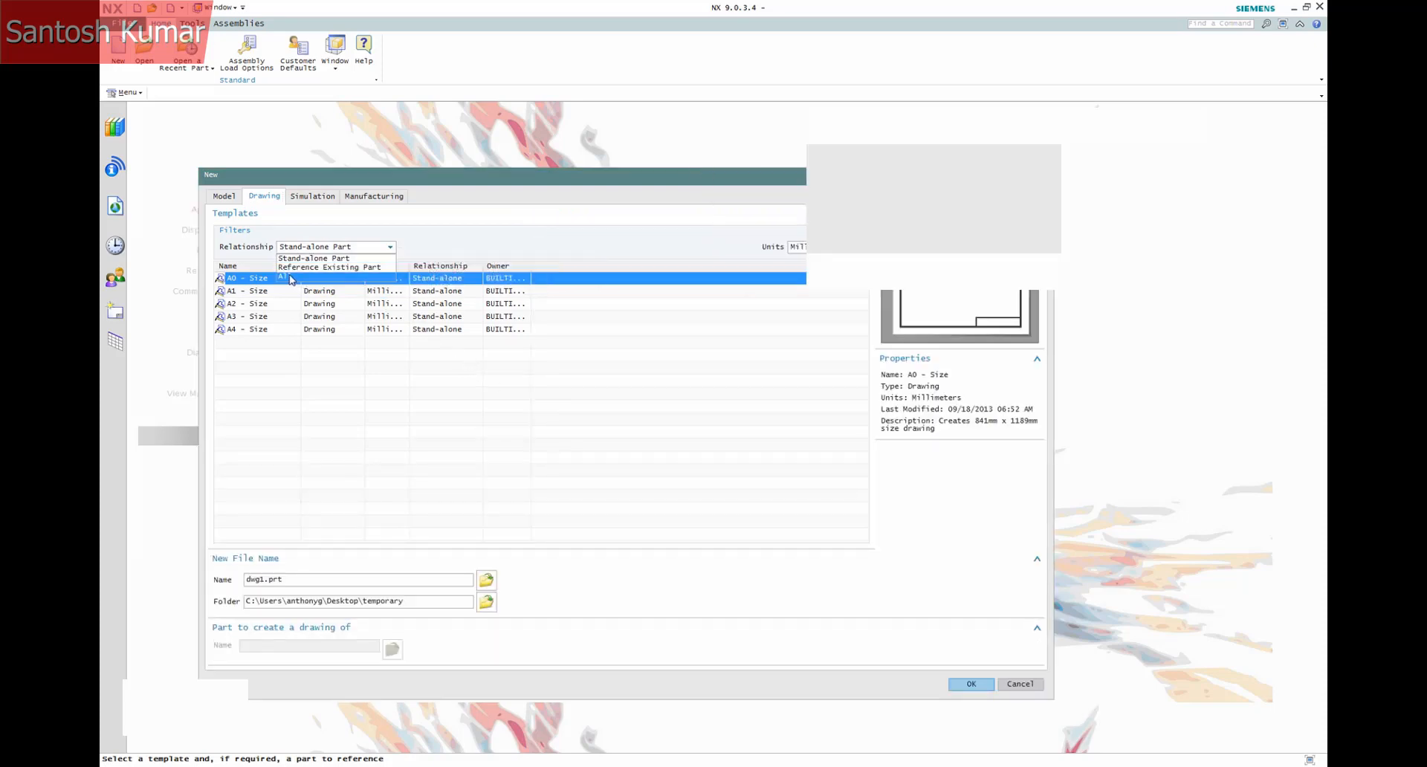
left_click(314, 258)
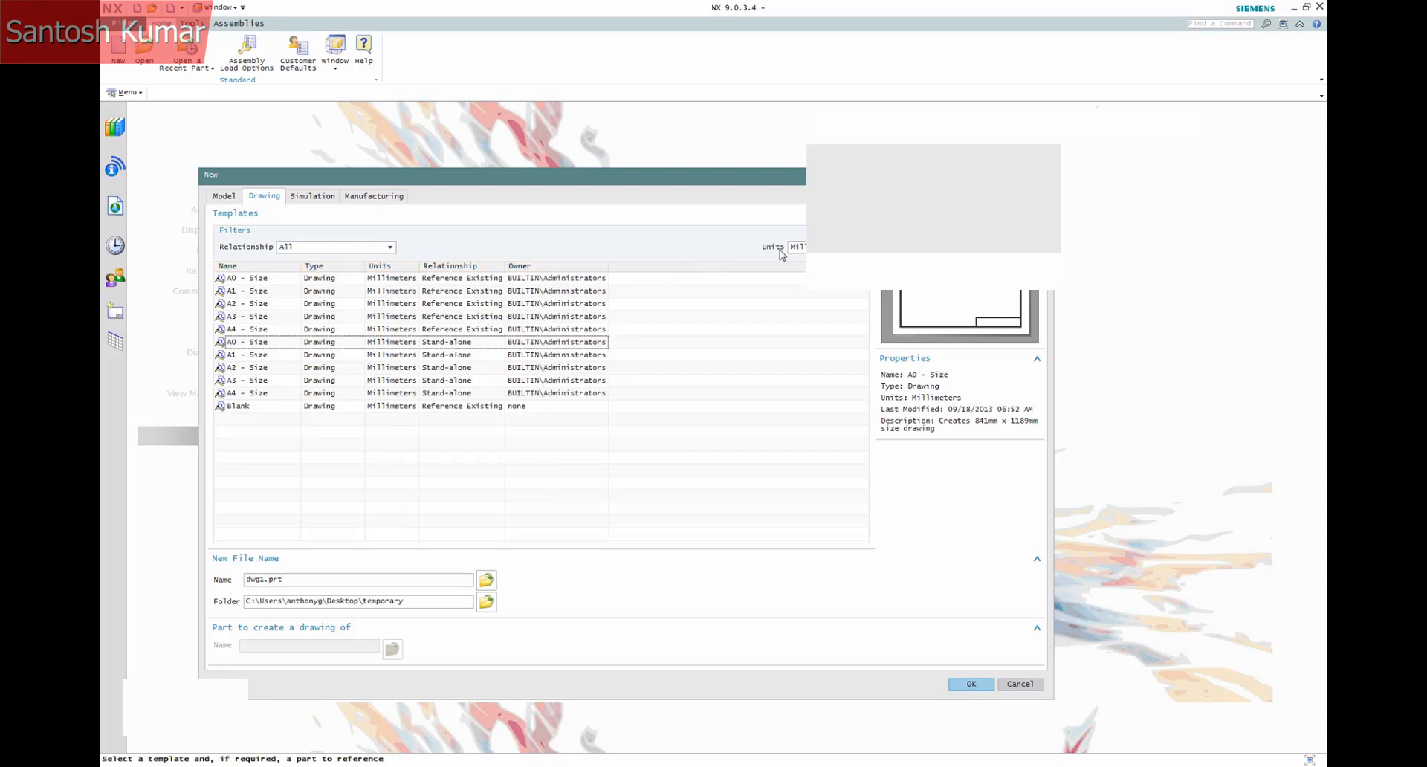
left_click(798, 246)
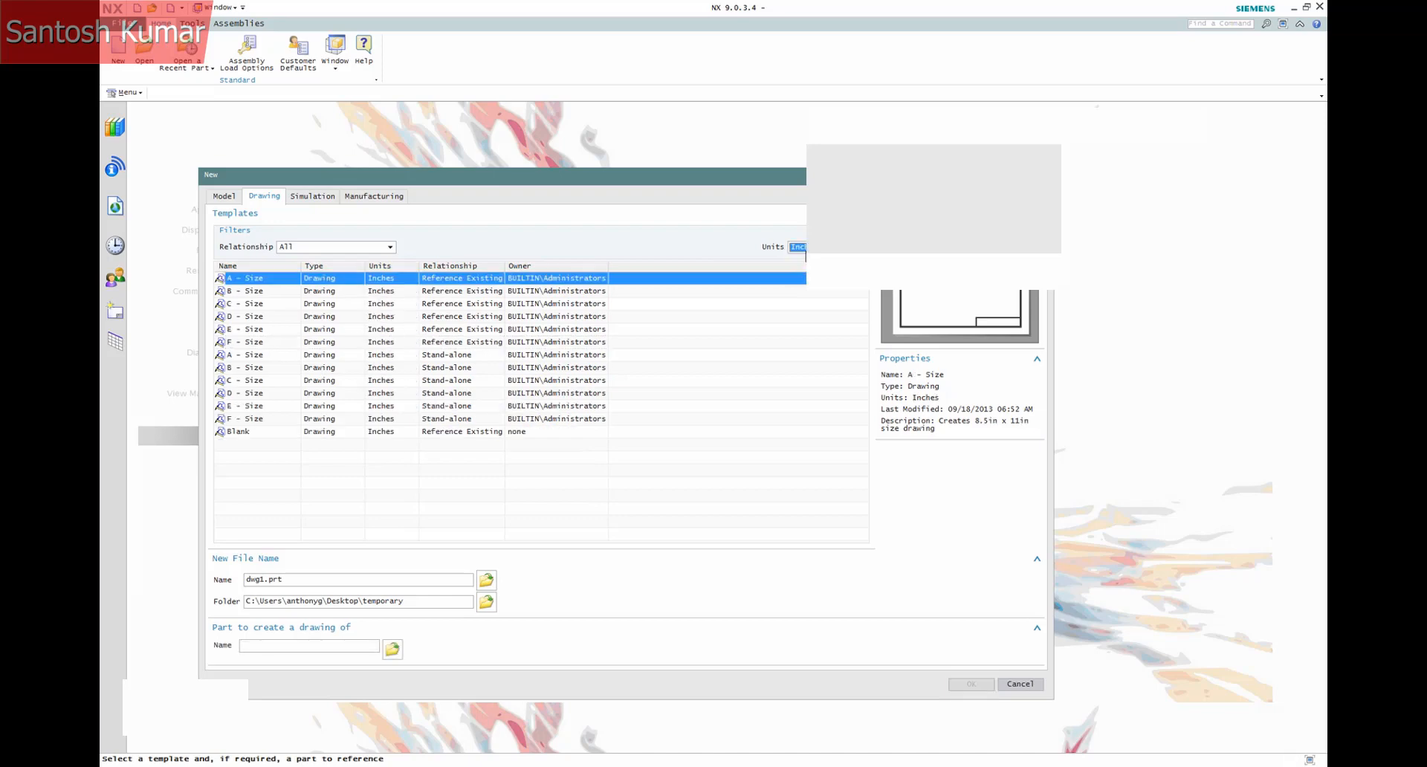
left_click(798, 247)
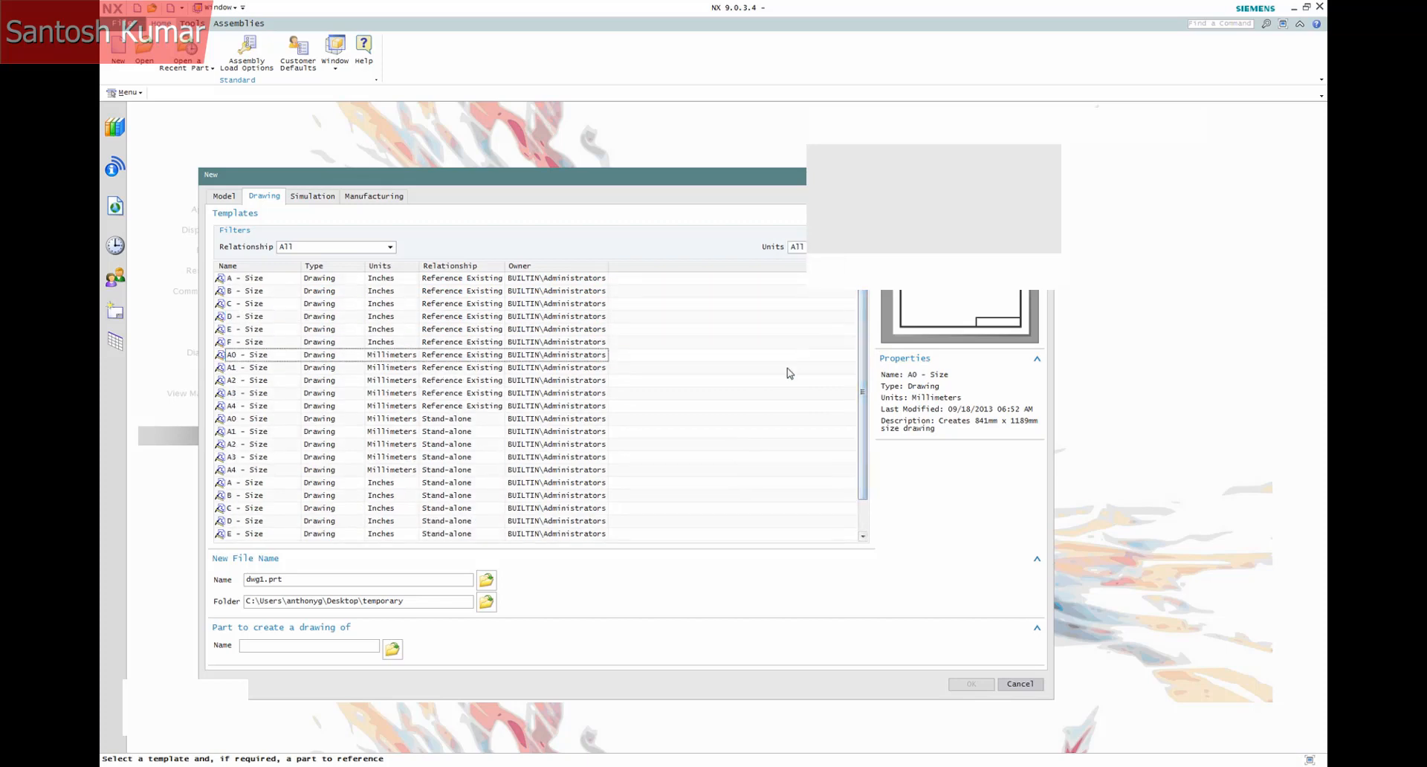
Inspect the properties of the inch and millimetre Blank drawing templates
scroll("down", 3)
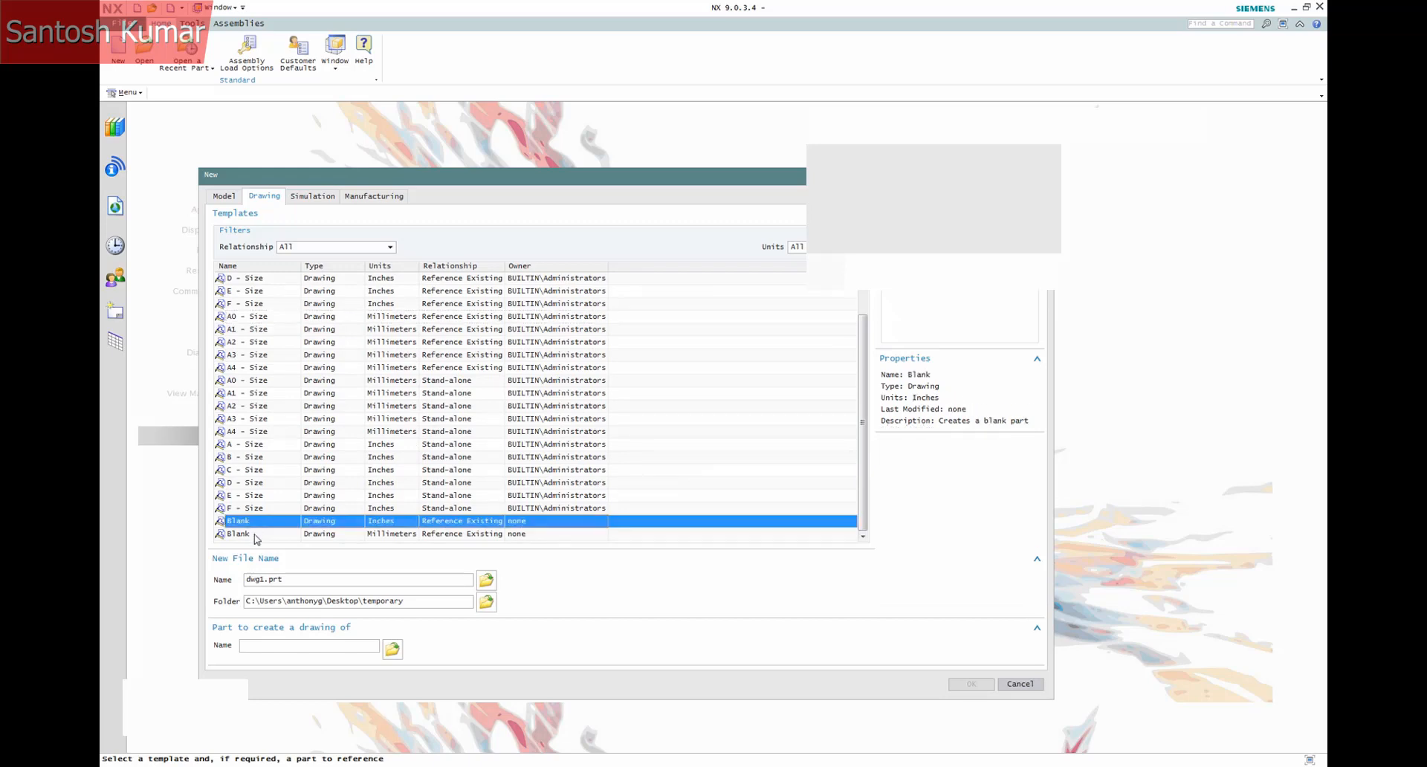
left_click(296, 52)
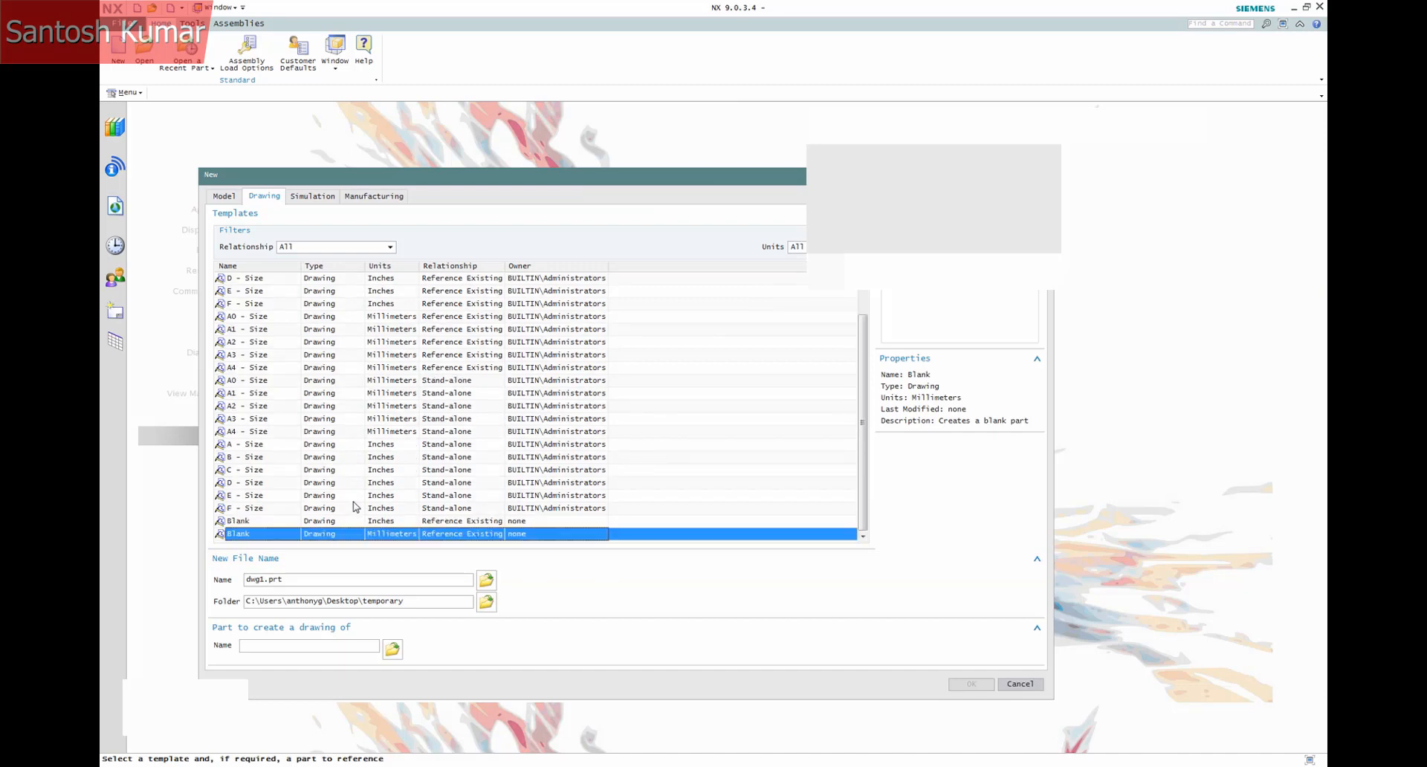
left_click(1018, 683)
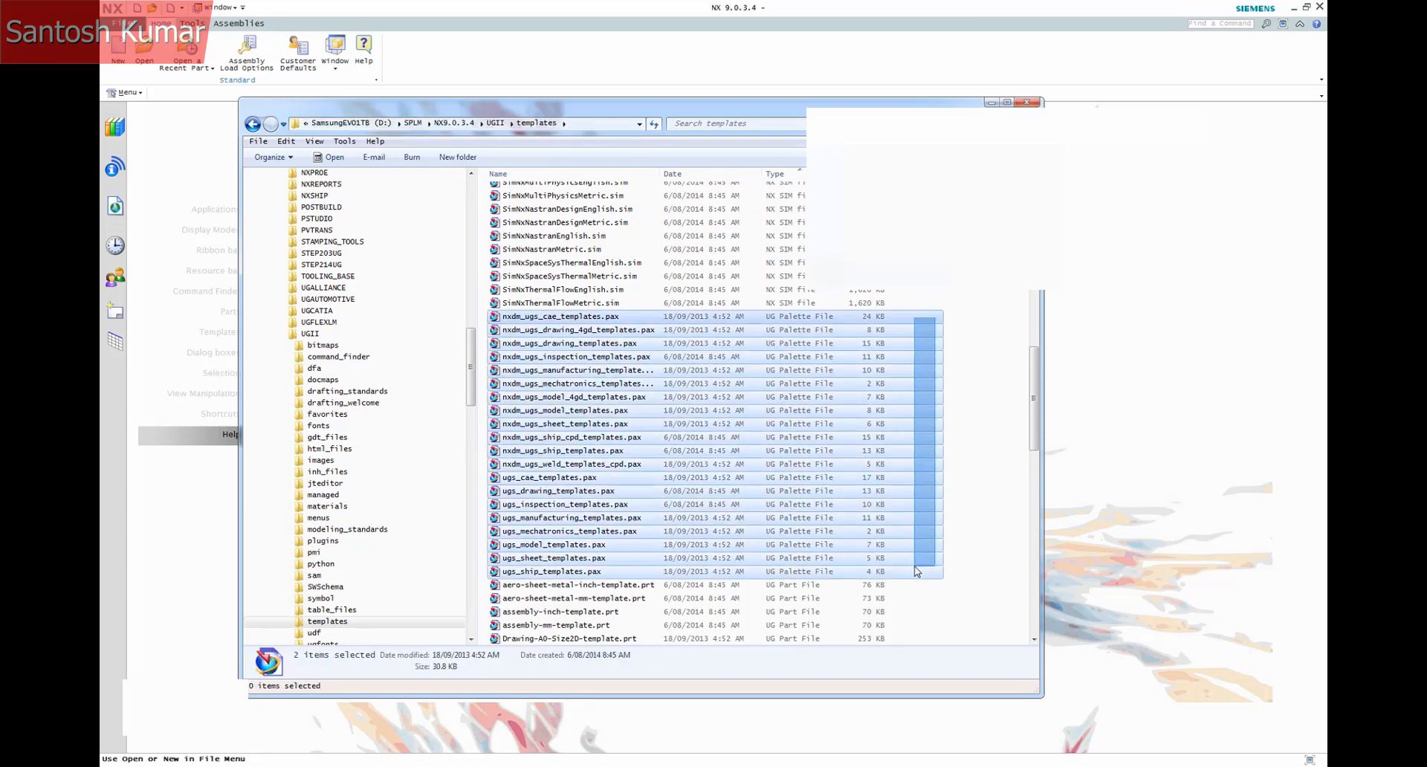
Select the eight ugs_*.pax palette files and pick ugs_drawing_templates.pax
left_click(578, 571)
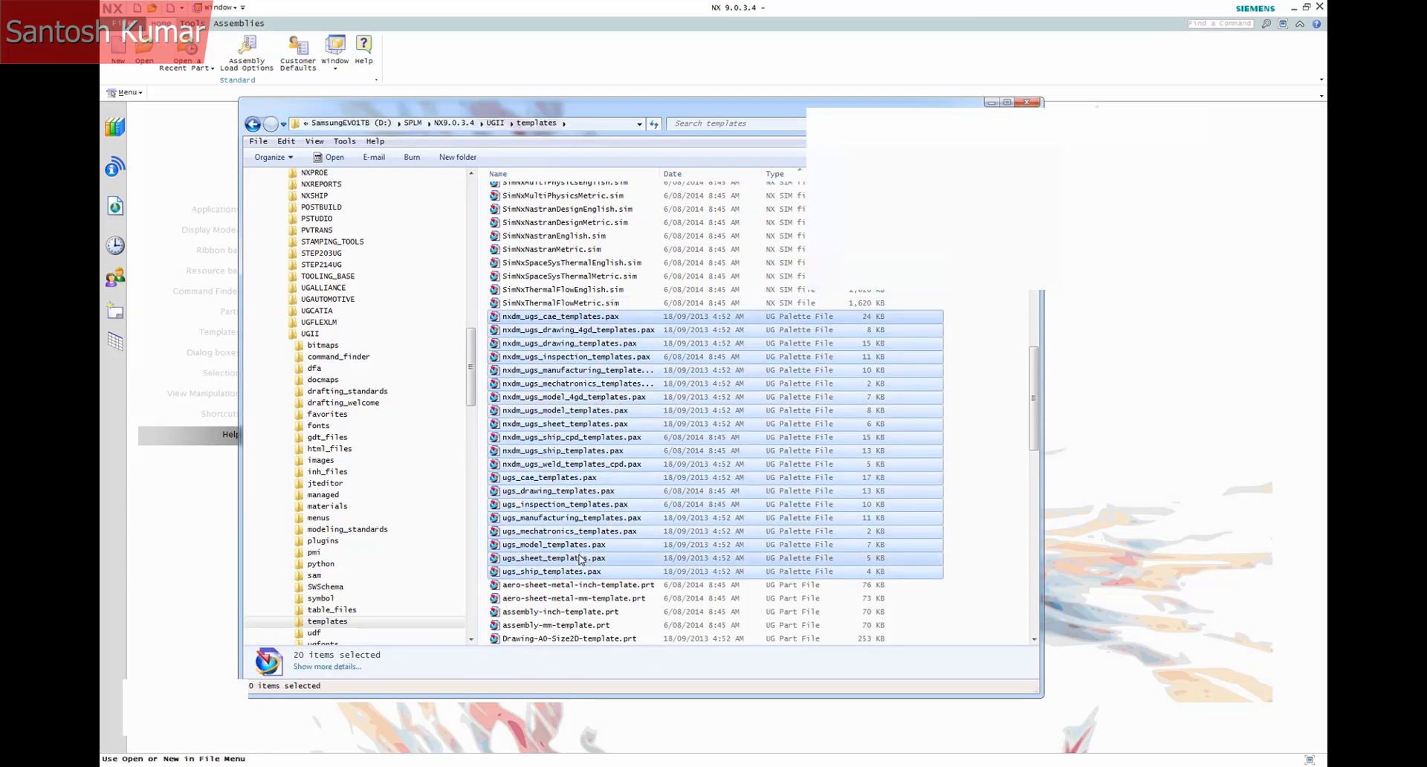
left_click(575, 370)
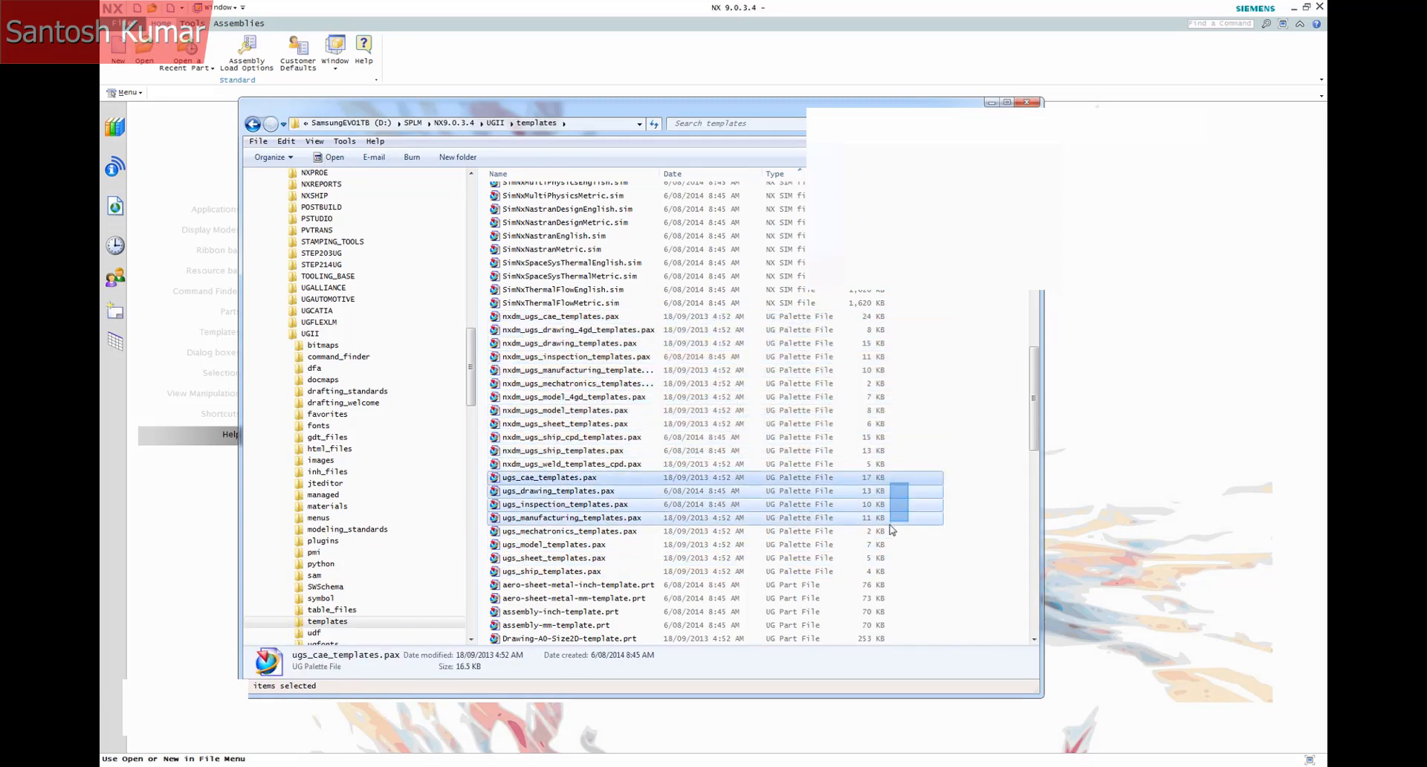
left_click(552, 570)
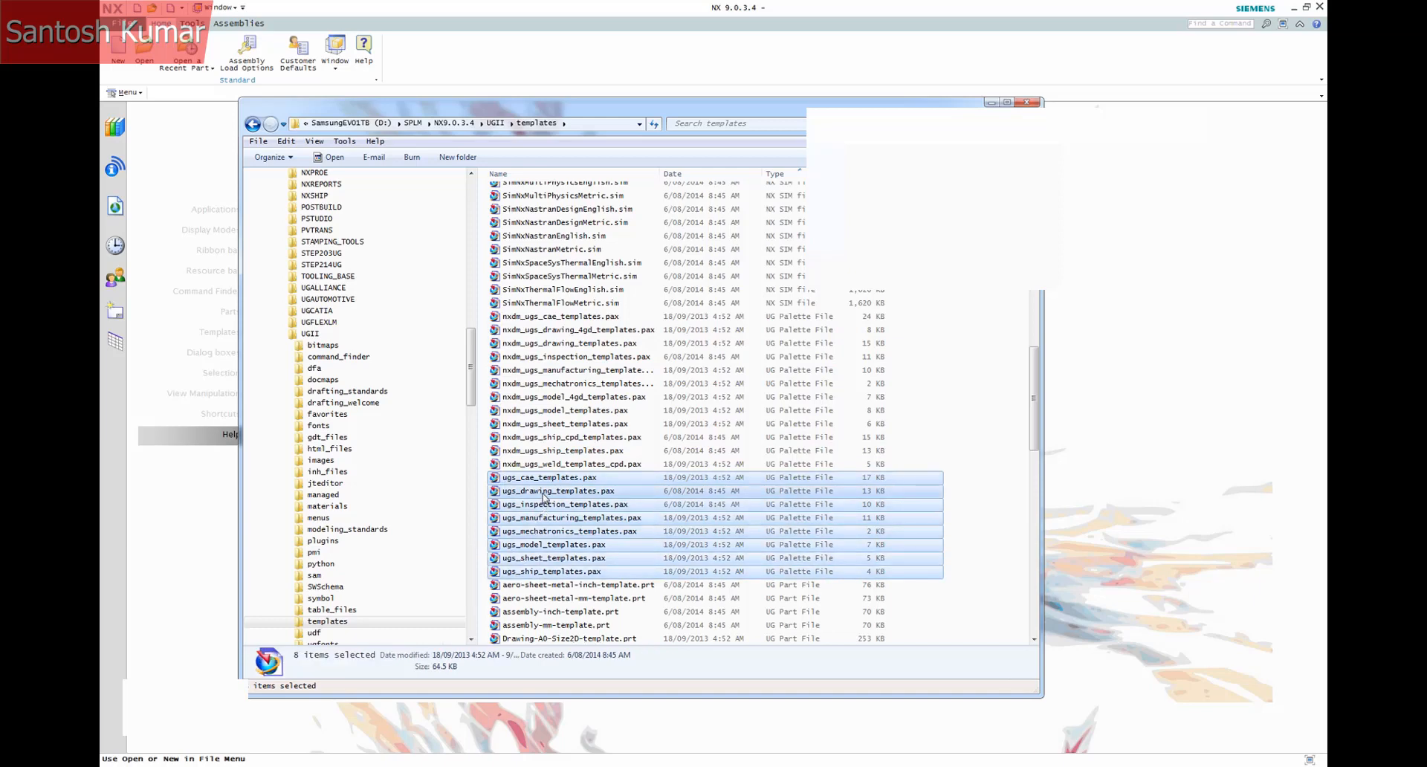
left_click(558, 490)
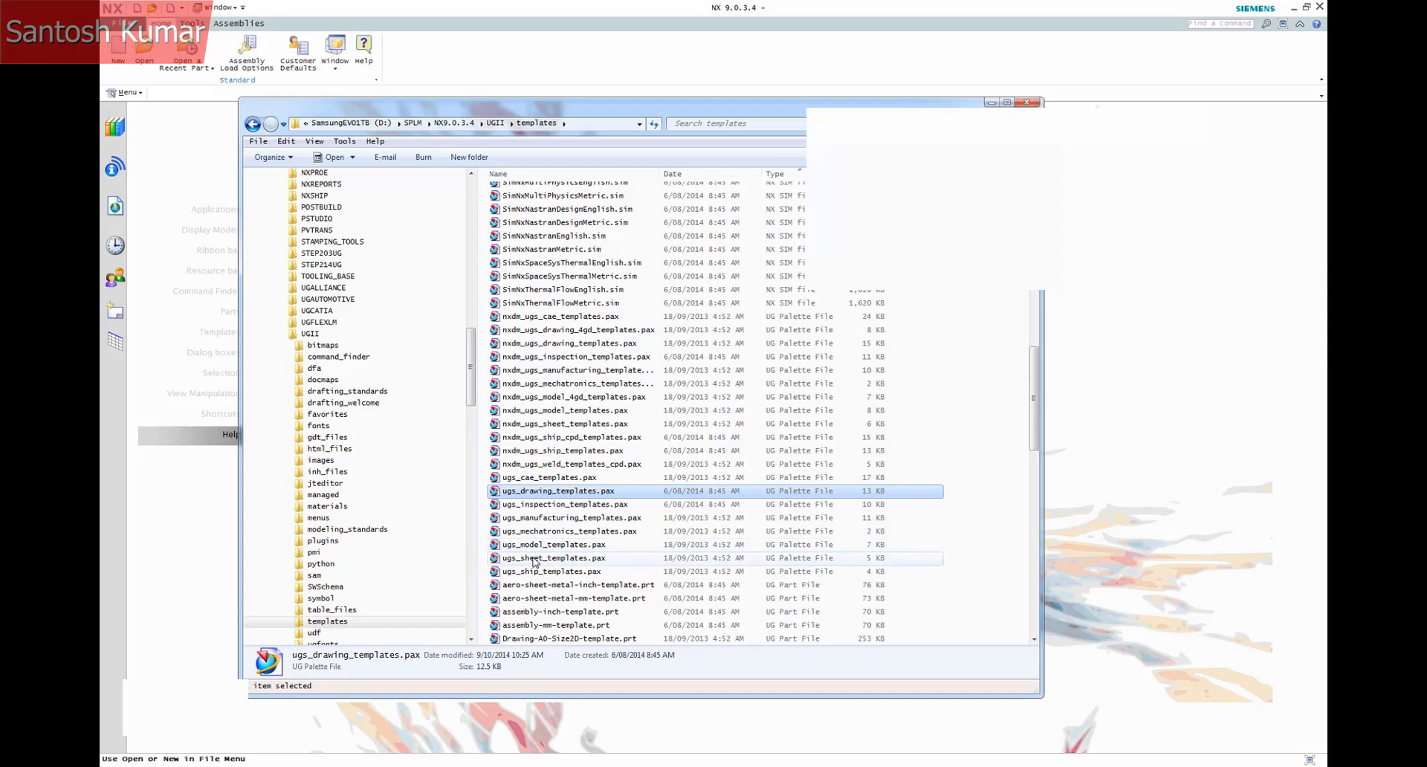
left_click(553, 557)
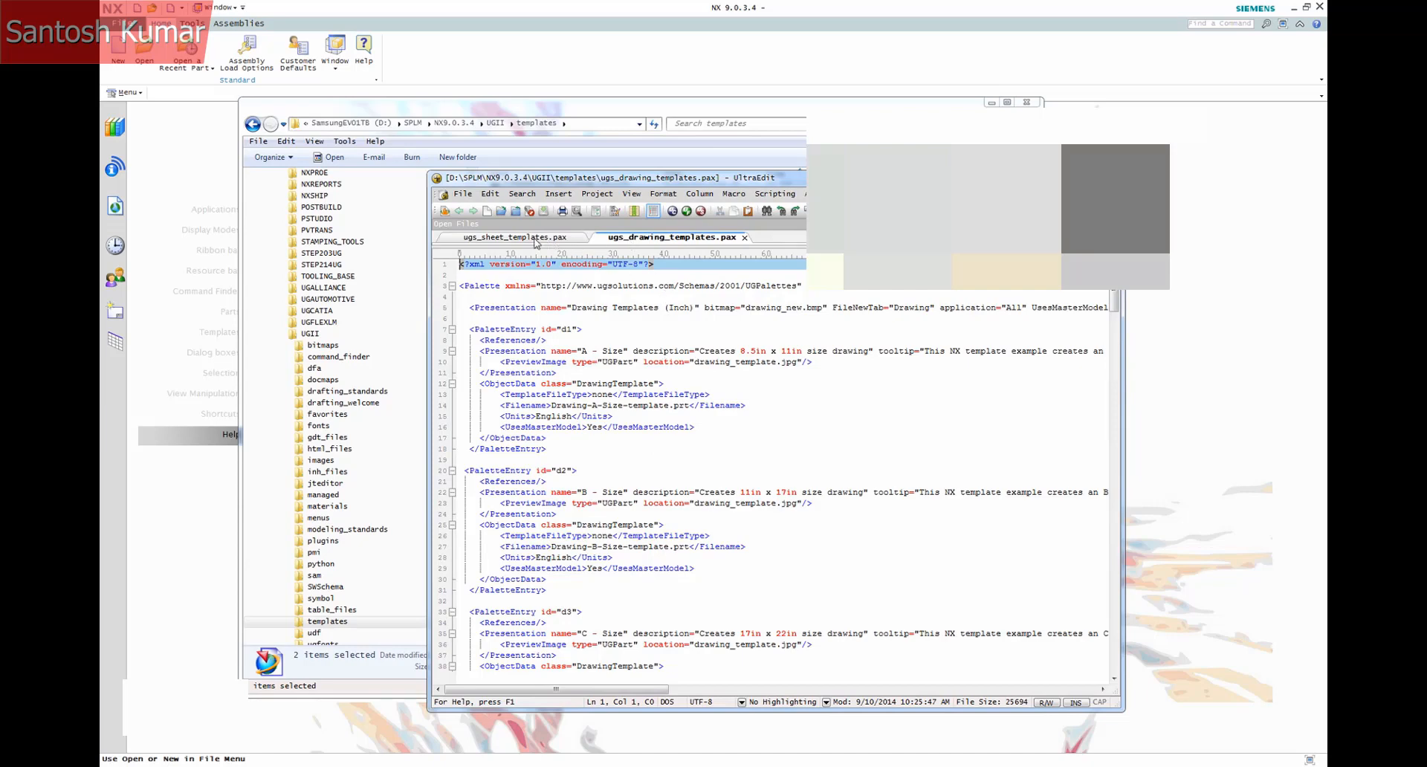
Review ugs_sheet_templates.pax, then scroll through ugs_drawing_templates.pax in UltraEdit
left_click(510, 236)
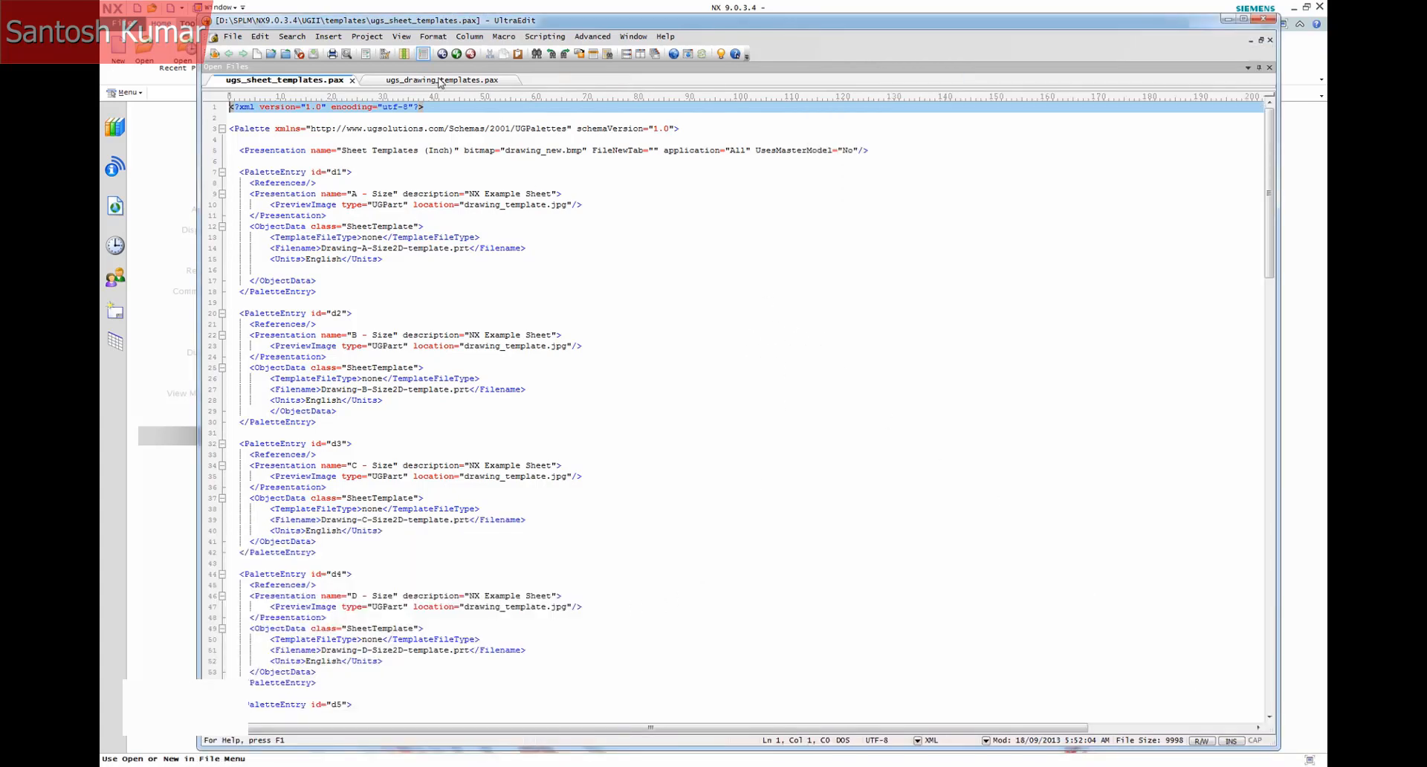
left_click(443, 81)
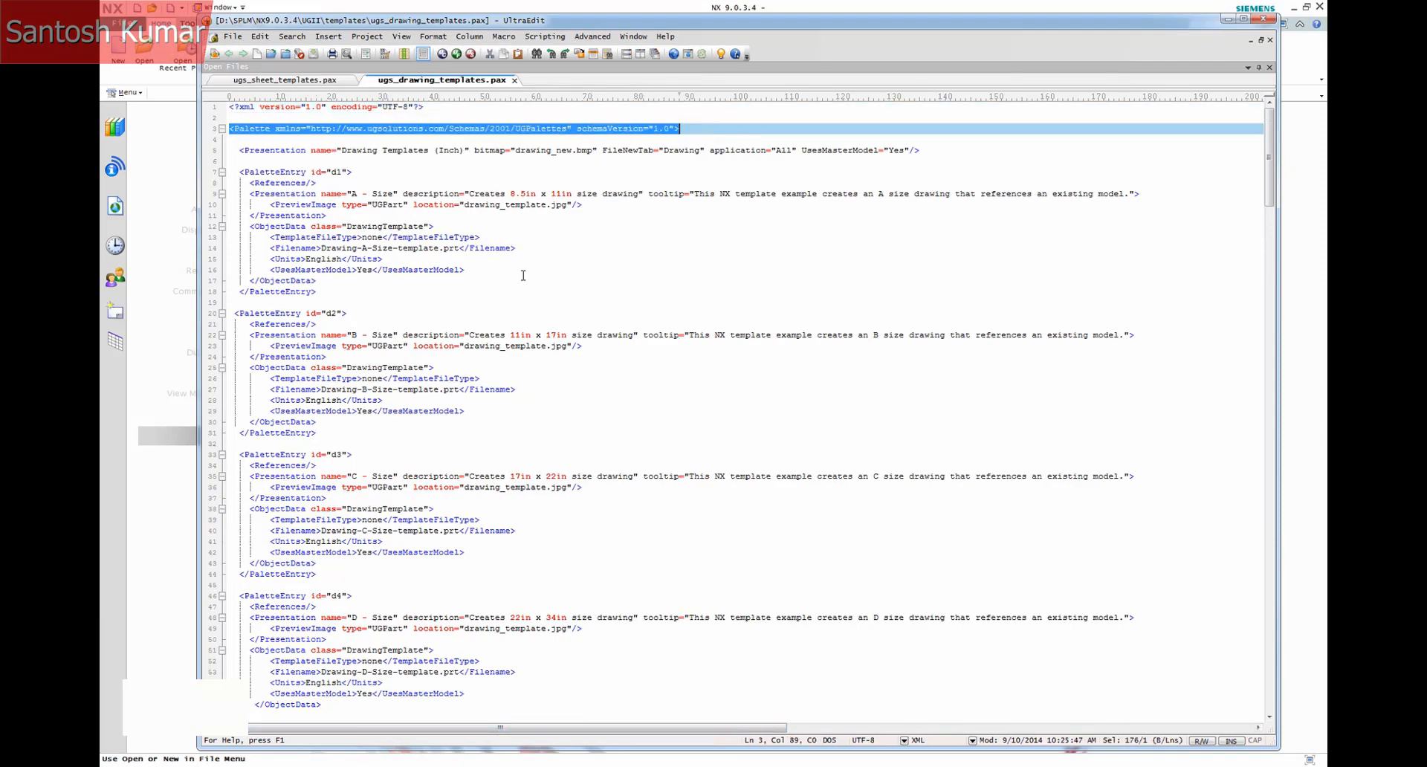
scroll("down", 3)
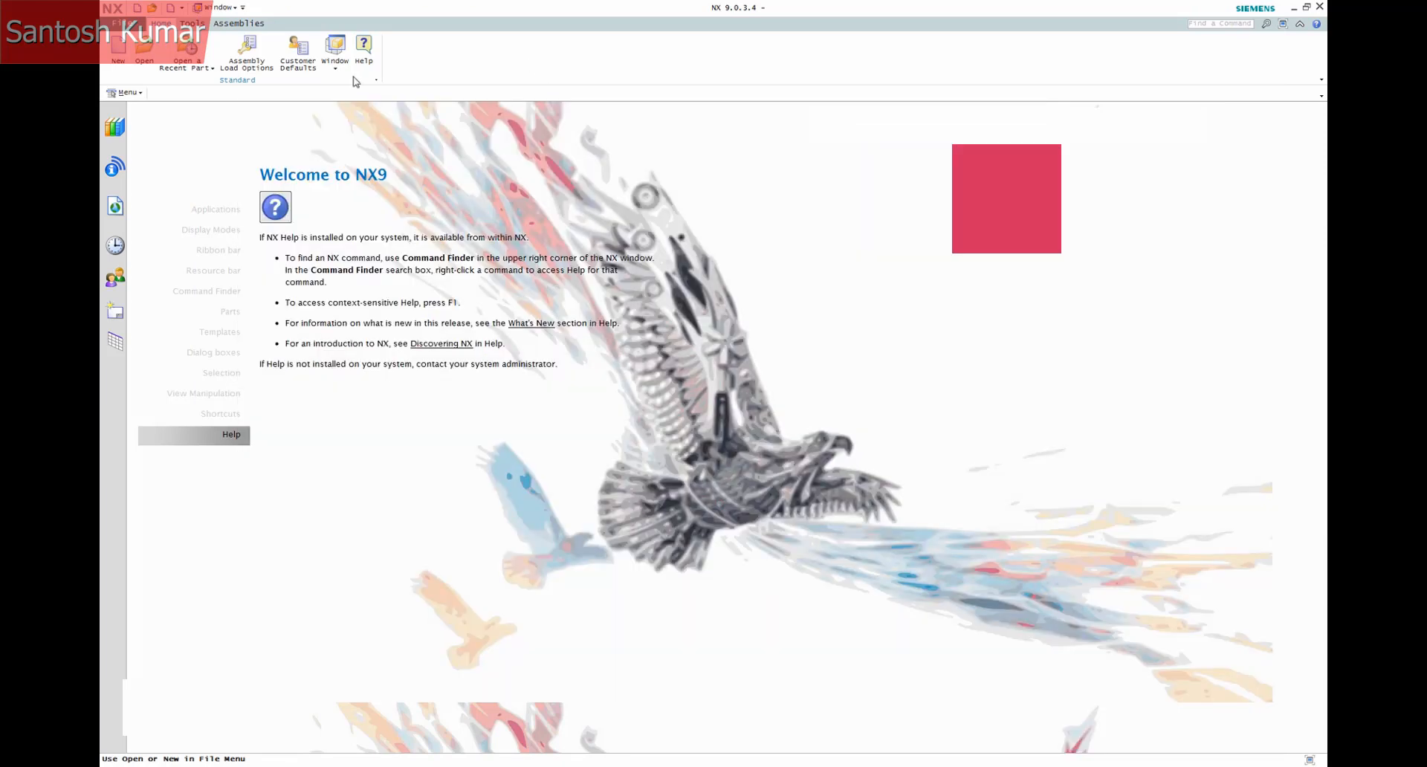
Open NX's New dialog on the Drawing tab to match FileNewTab="Drawing"
left_click(117, 50)
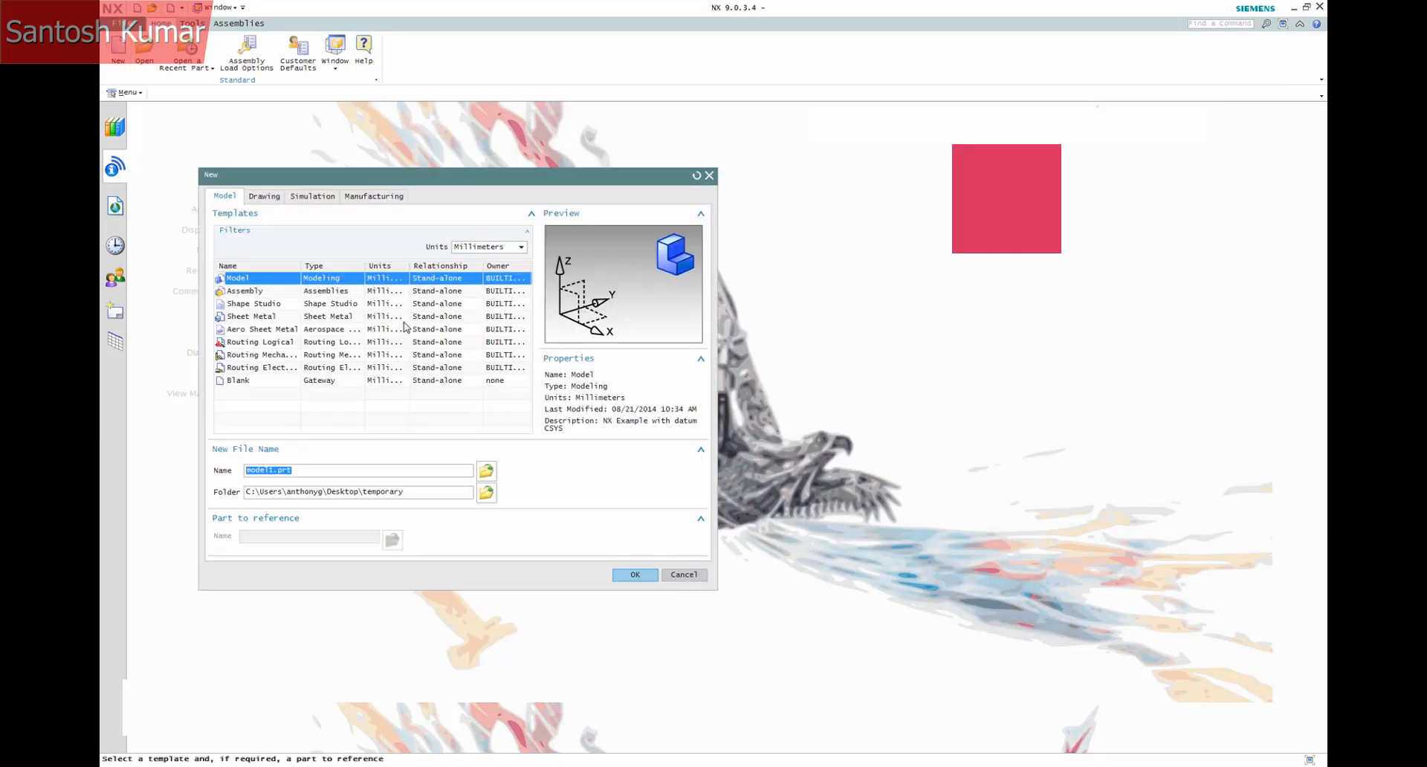
left_click(264, 195)
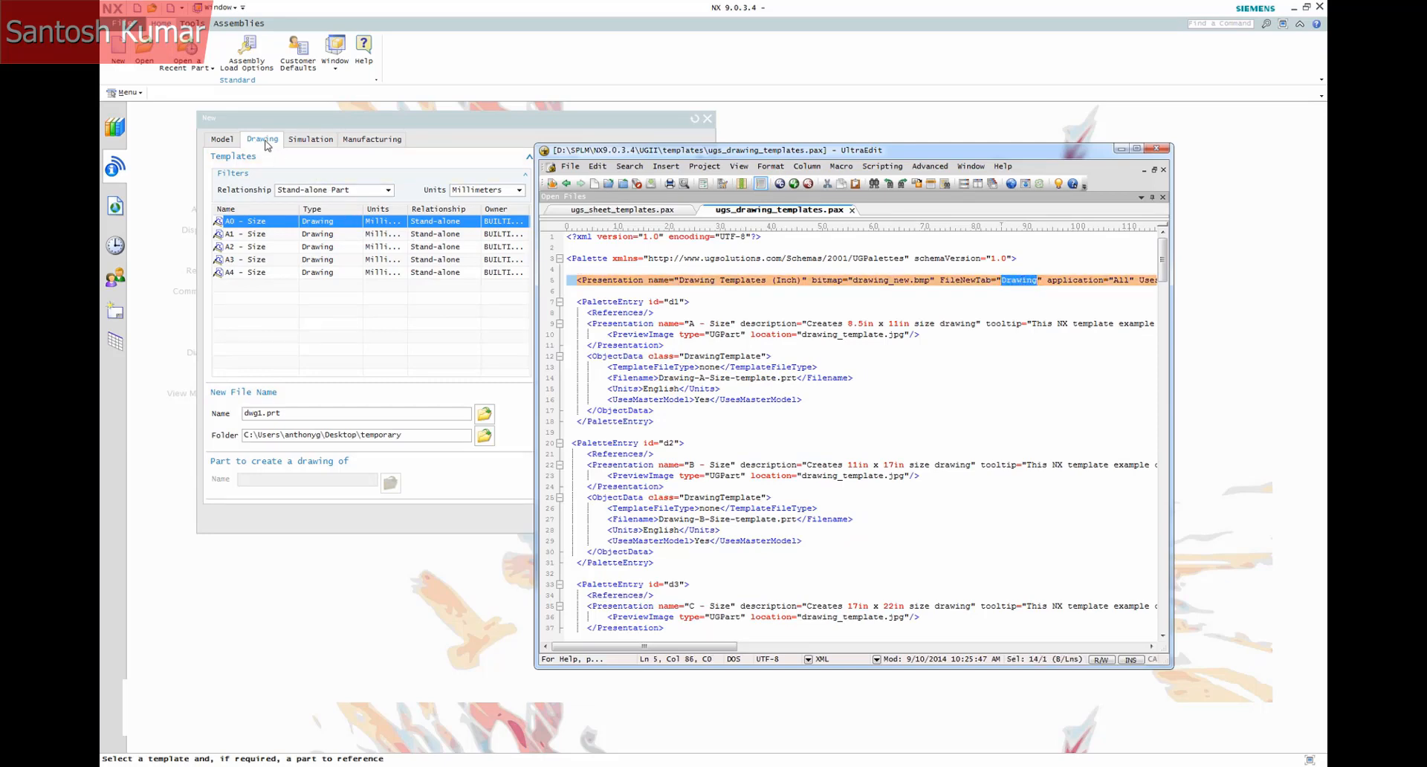
mouse_move(1027, 187)
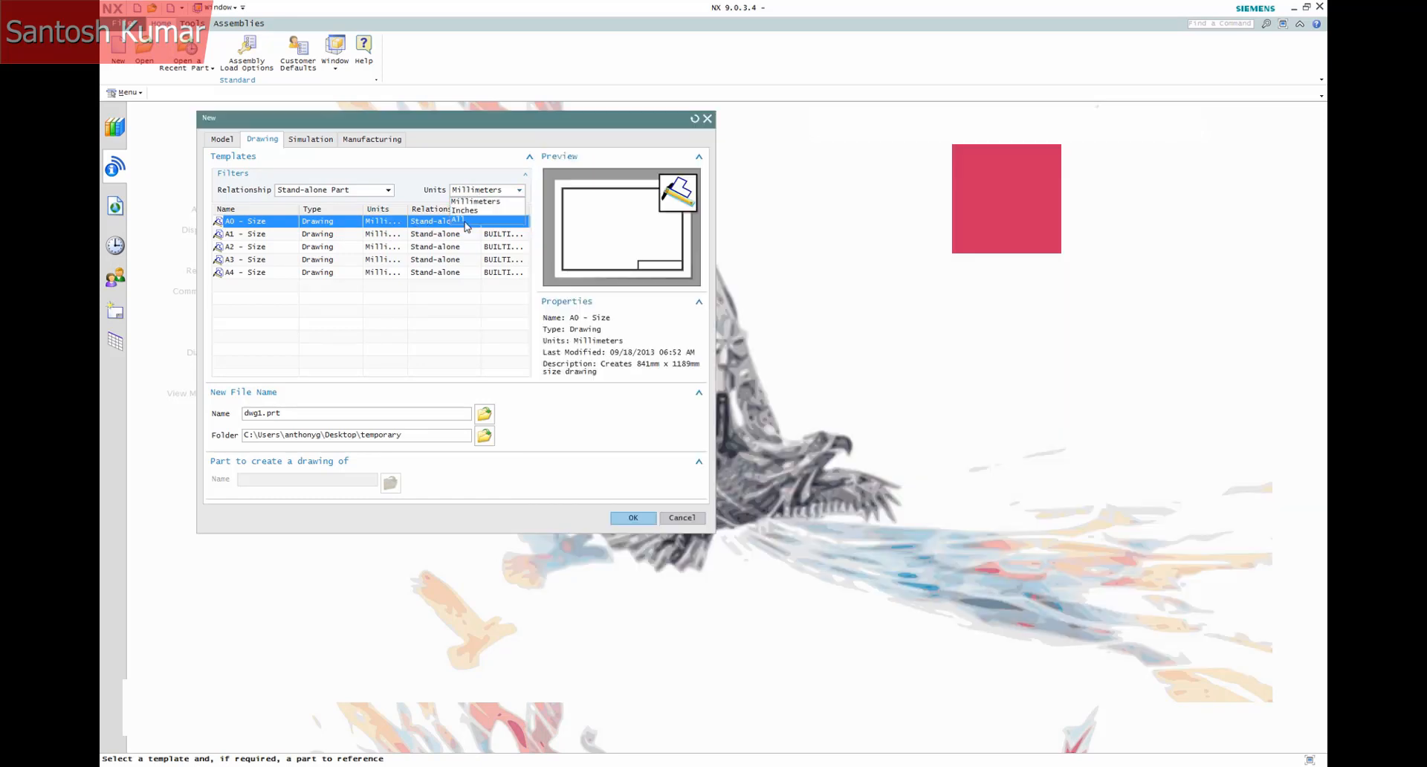
Set NX Units and Relationship to All, then inspect the d2 entry and its units
left_click(464, 220)
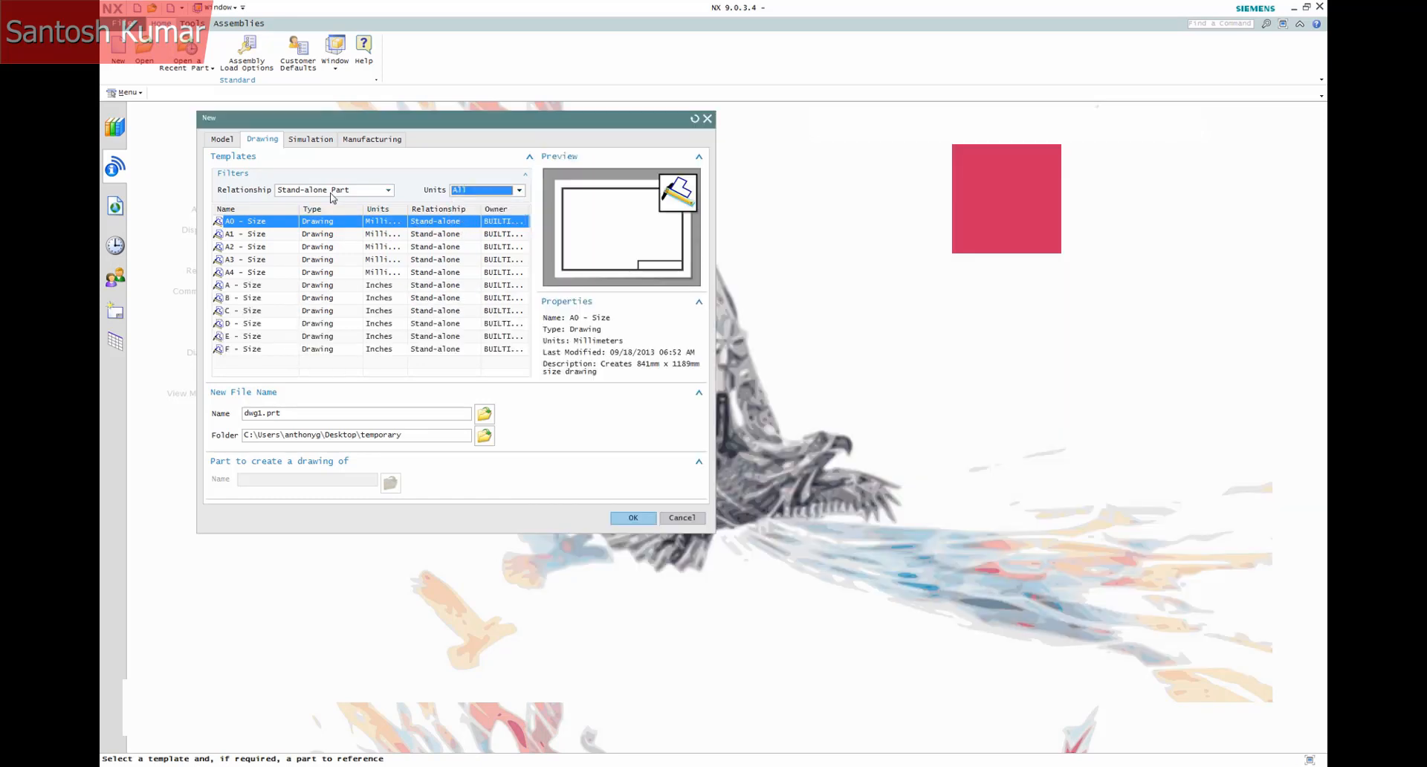
left_click(388, 190)
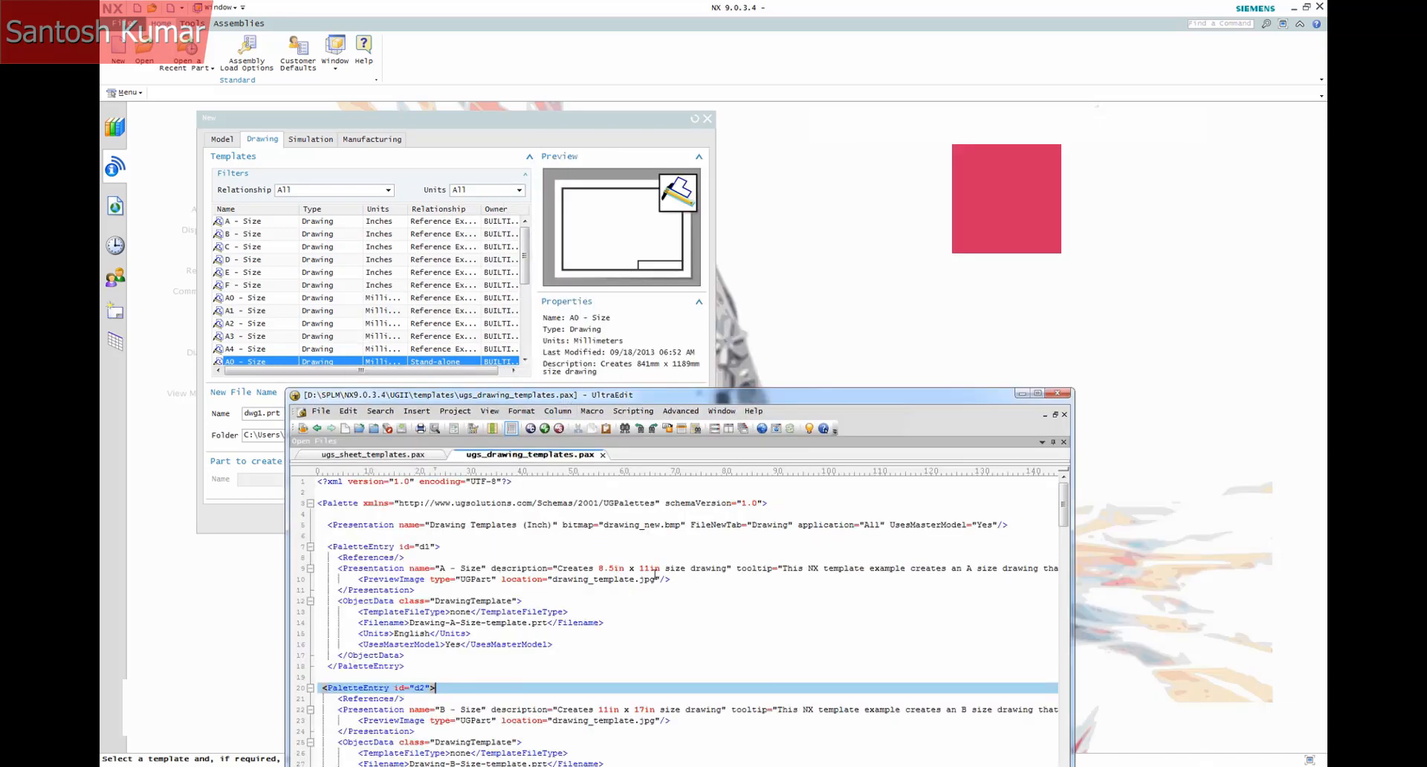
left_click(246, 220)
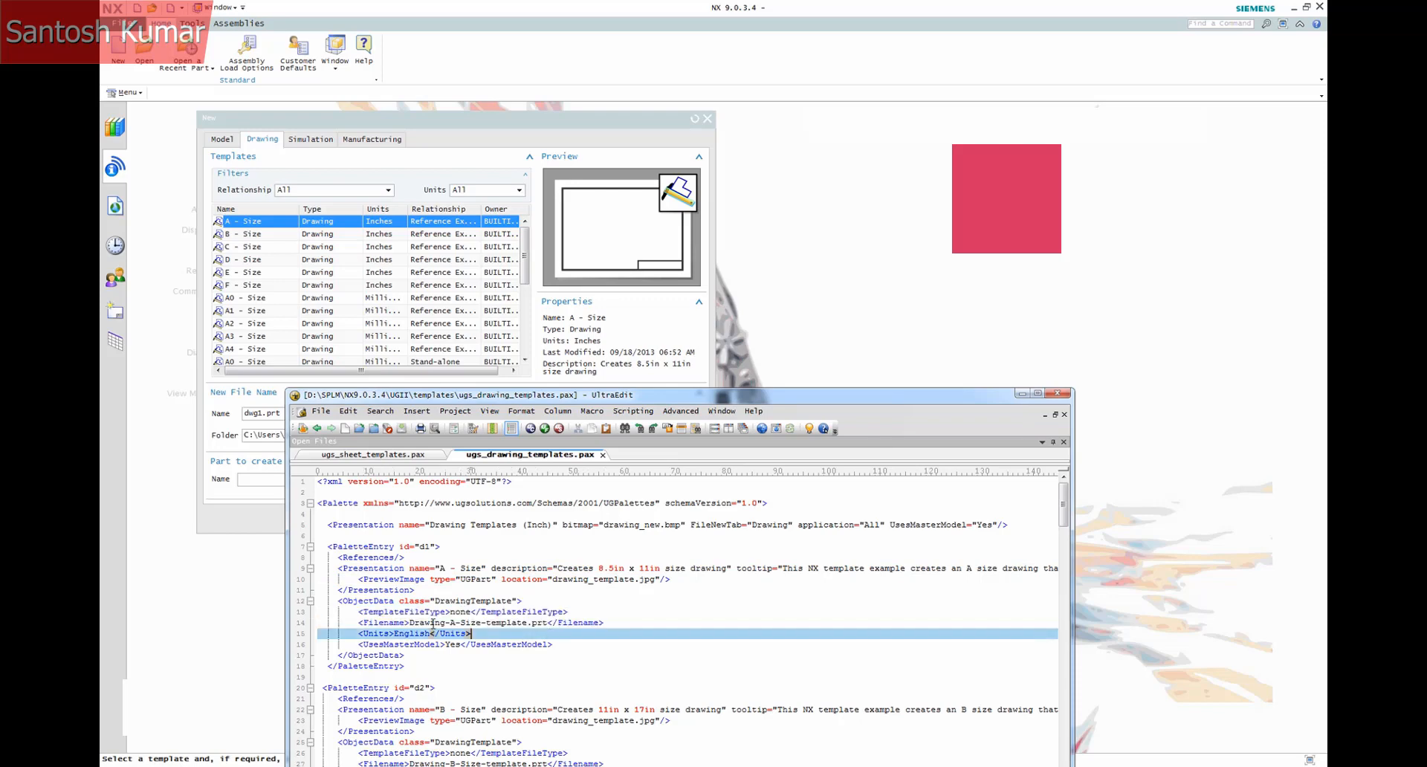
left_click(483, 622)
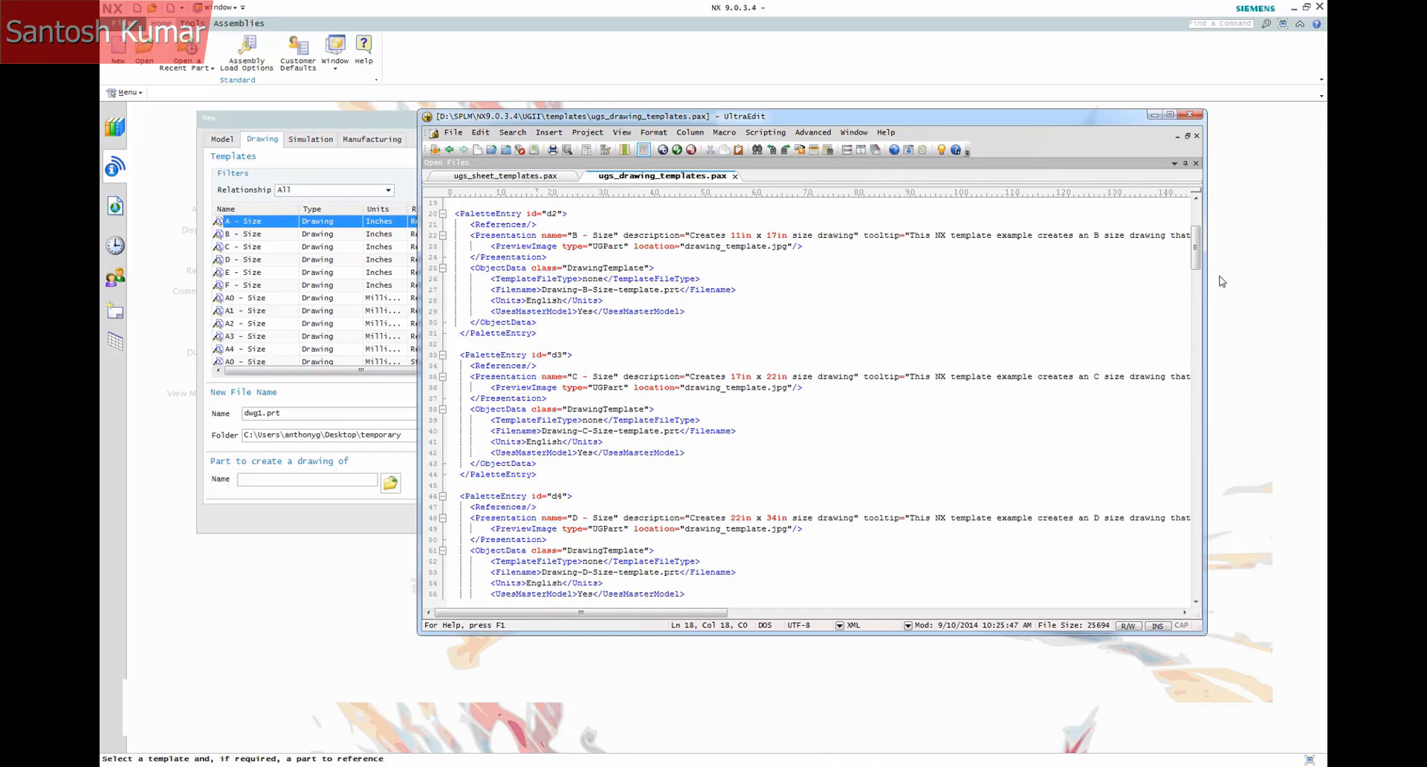
Copy the d16 A4 entry before </Palette> as d23, 'A4 example for video'
scroll("down", 3)
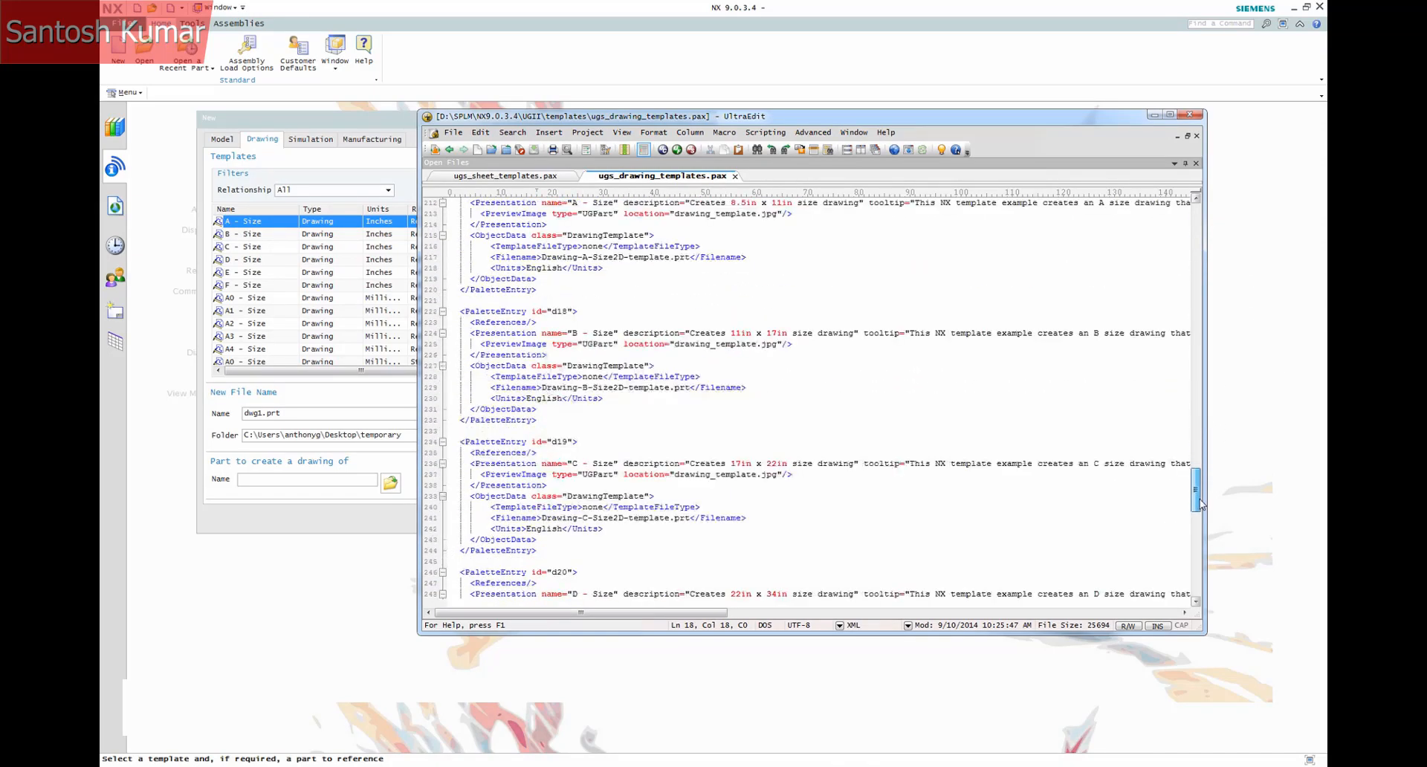
scroll("down", 3)
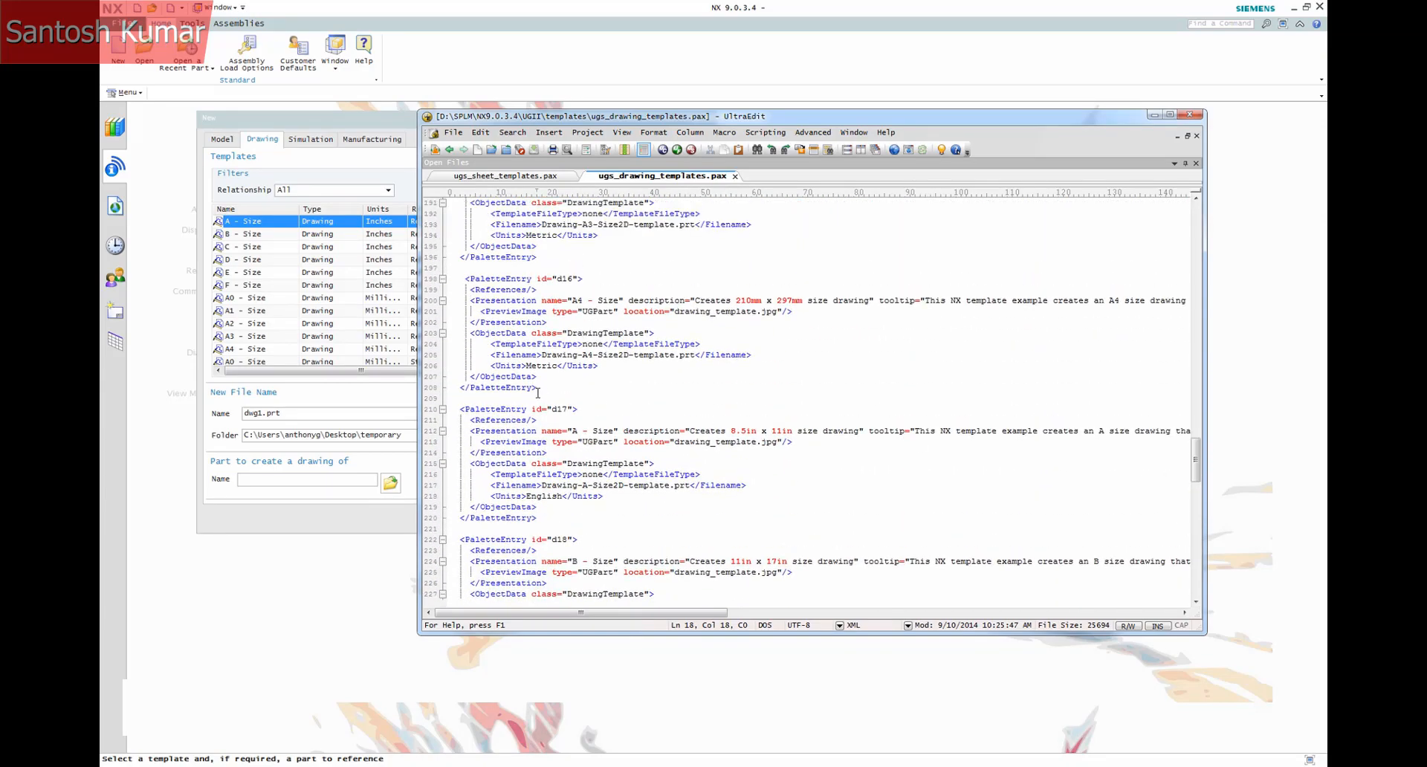
left_click_drag(464, 278, 535, 387)
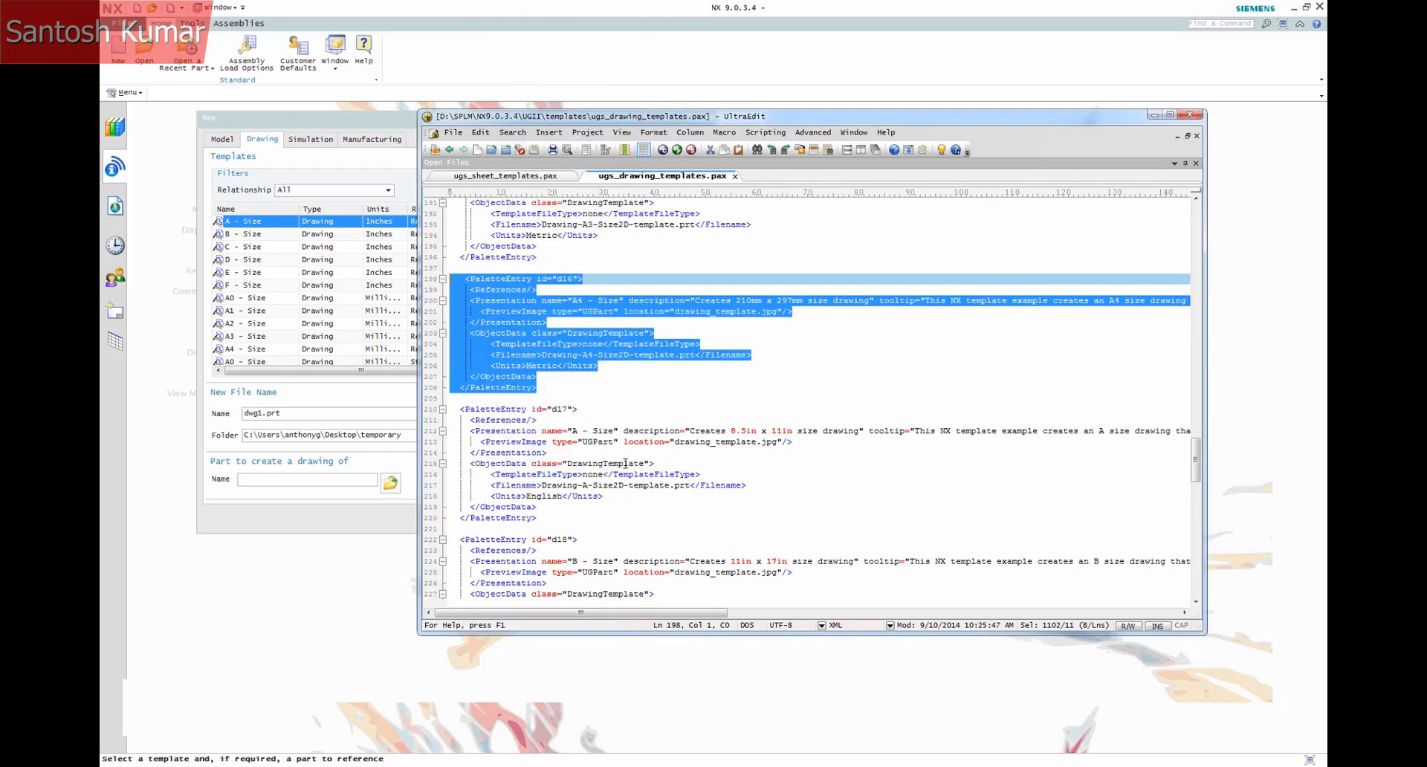
scroll("down", 3)
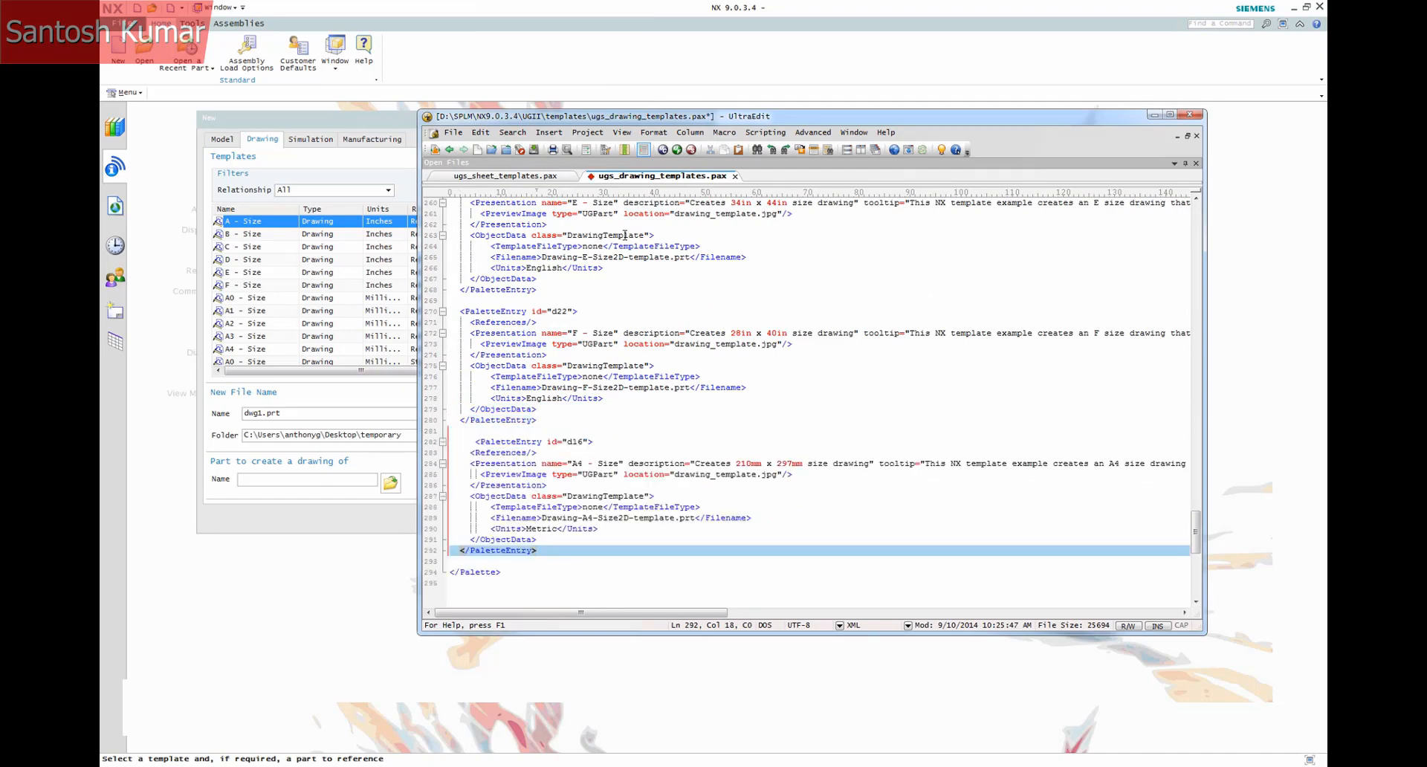
left_click(580, 442)
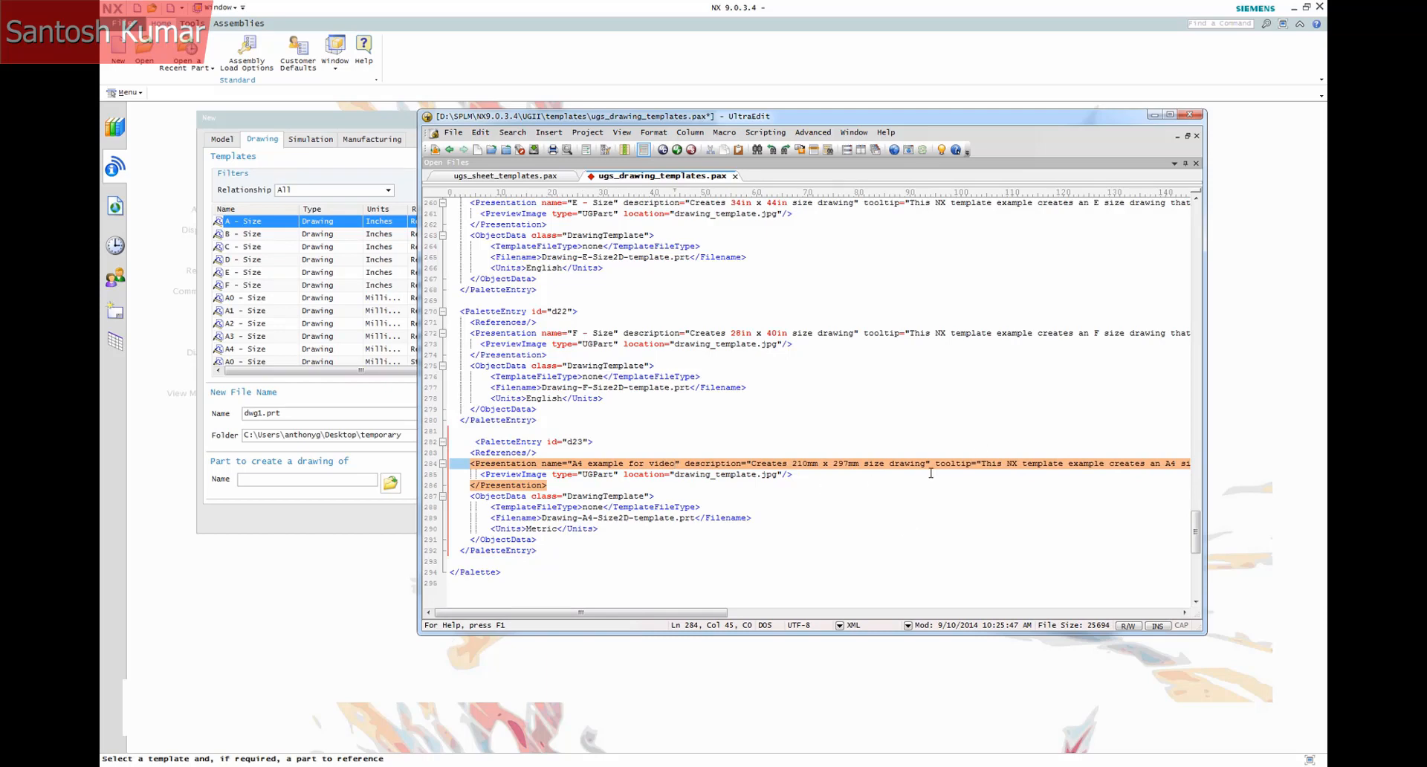
Delete the new A4 entry's old description and type replacement text
left_click_drag(754, 463, 928, 463)
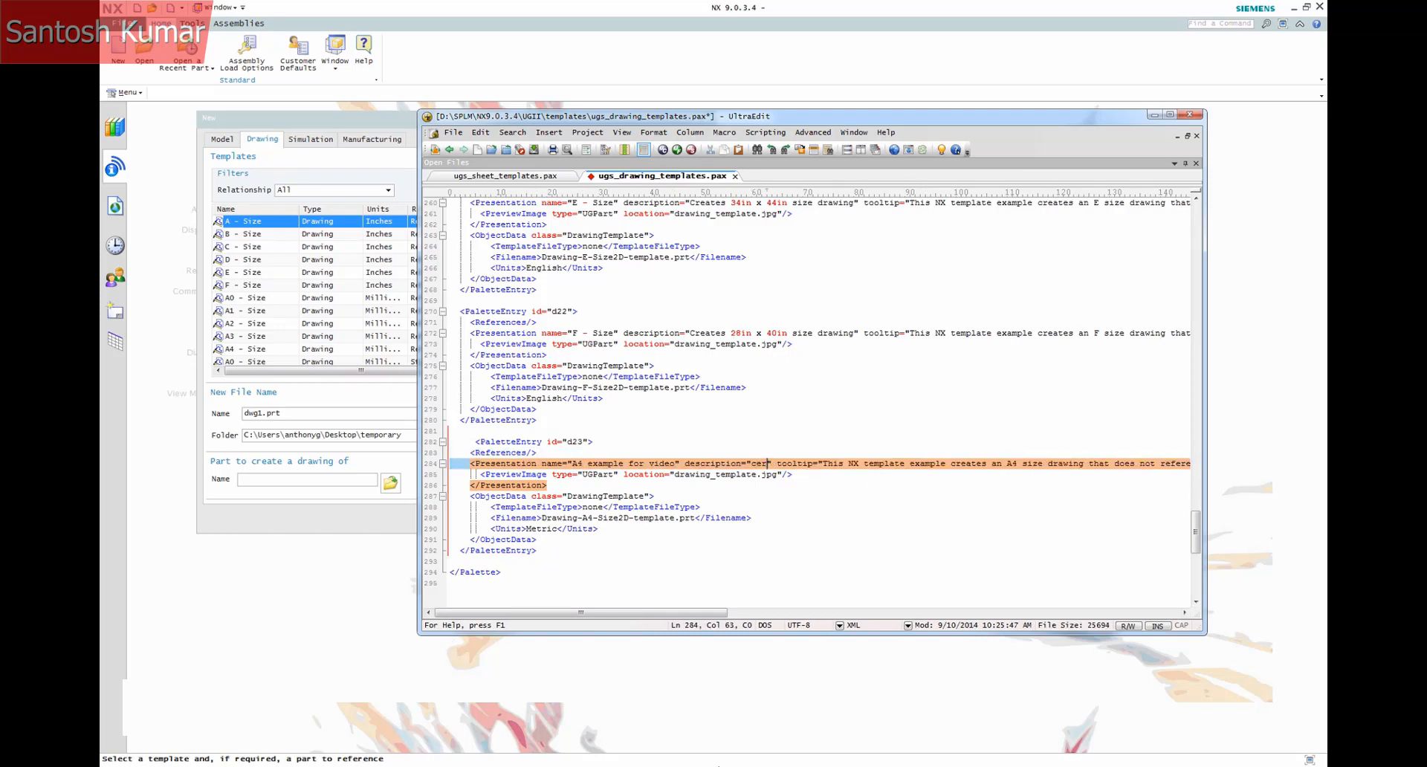
key("BackSpace")
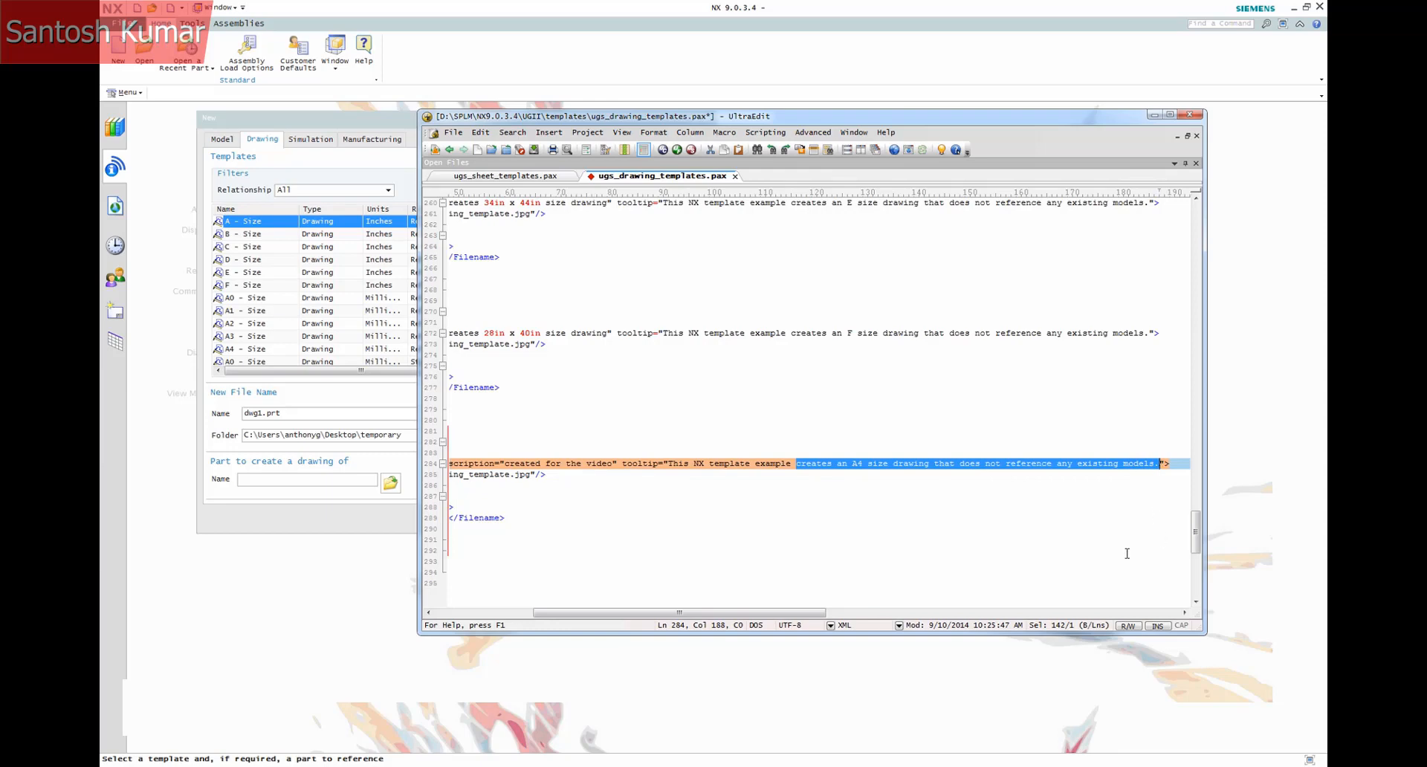
type("is for a ti")
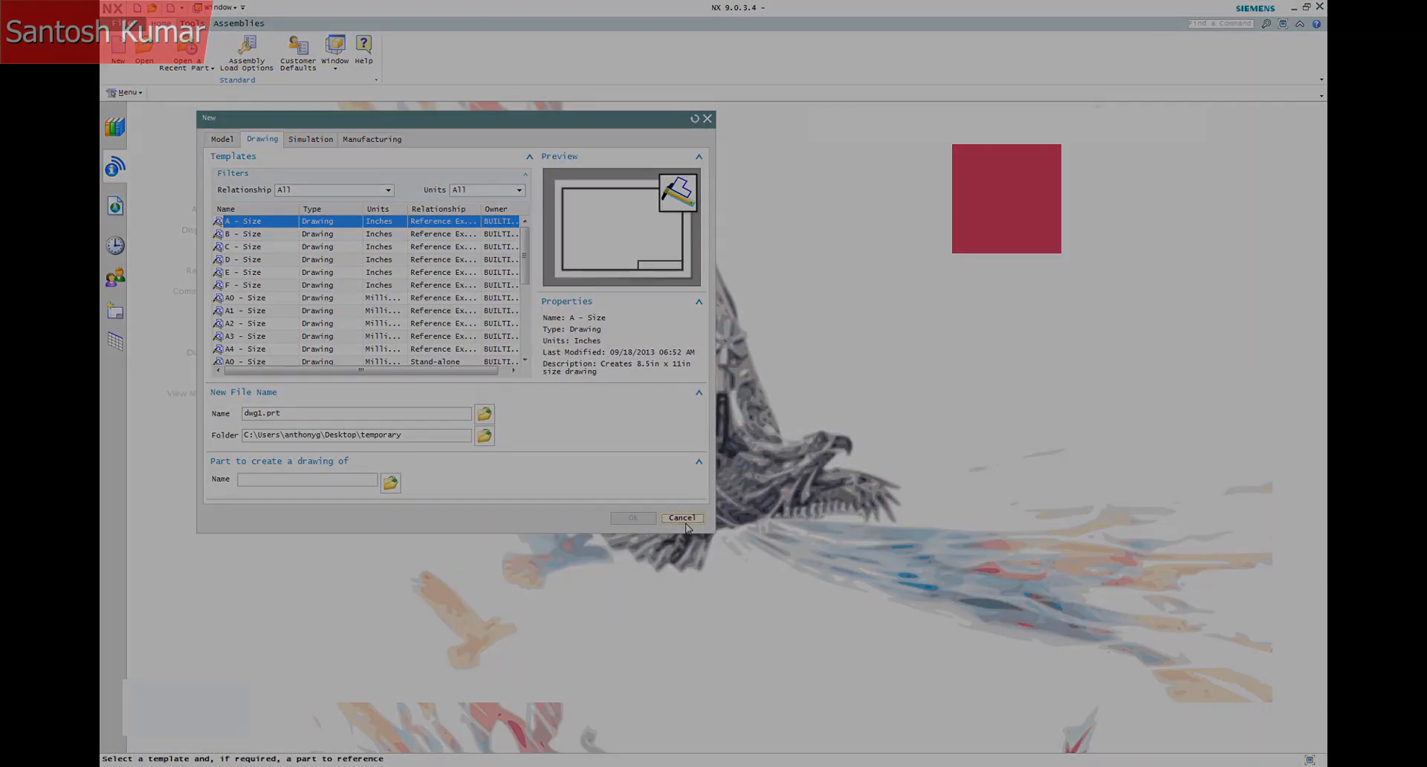
In NX, open New on the Drawing tab and select 'A4 example for video'
left_click(681, 518)
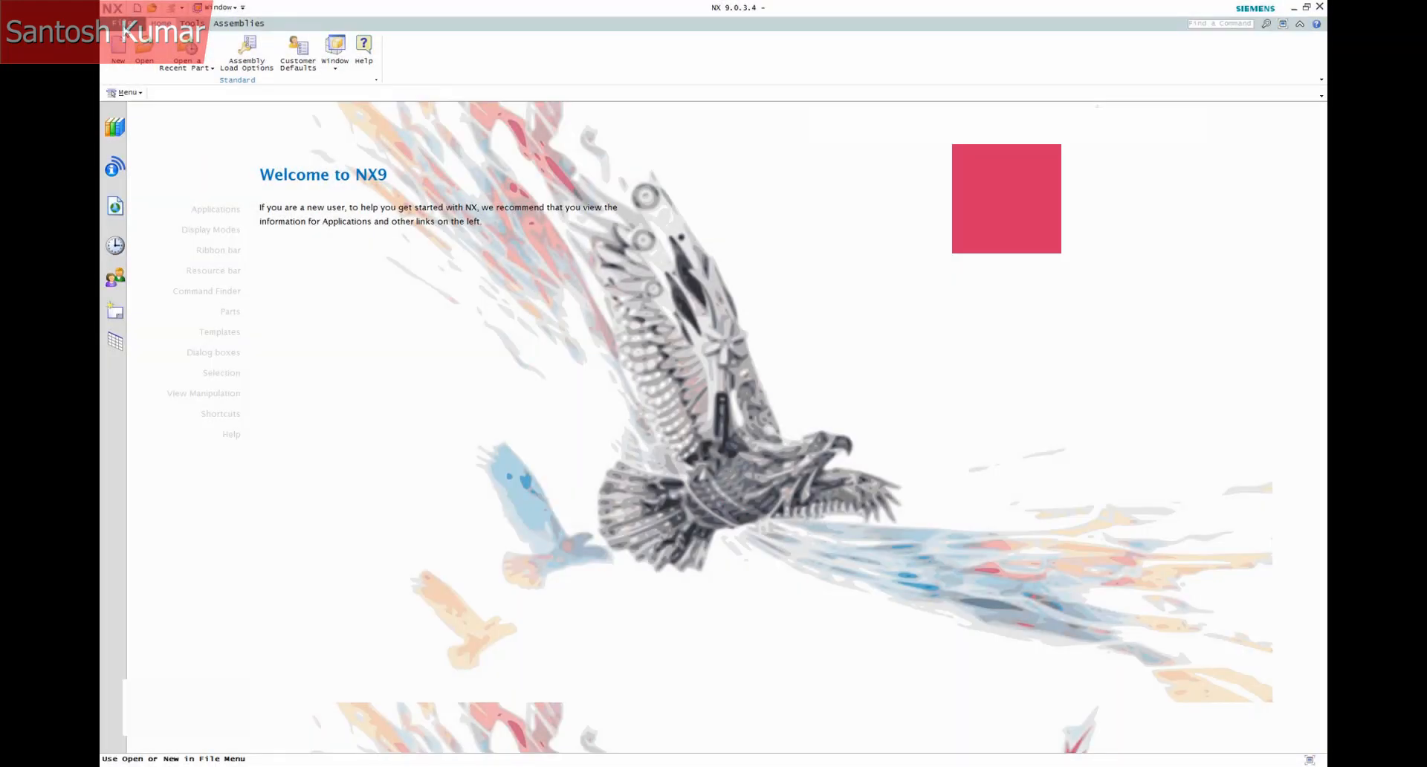
left_click(117, 46)
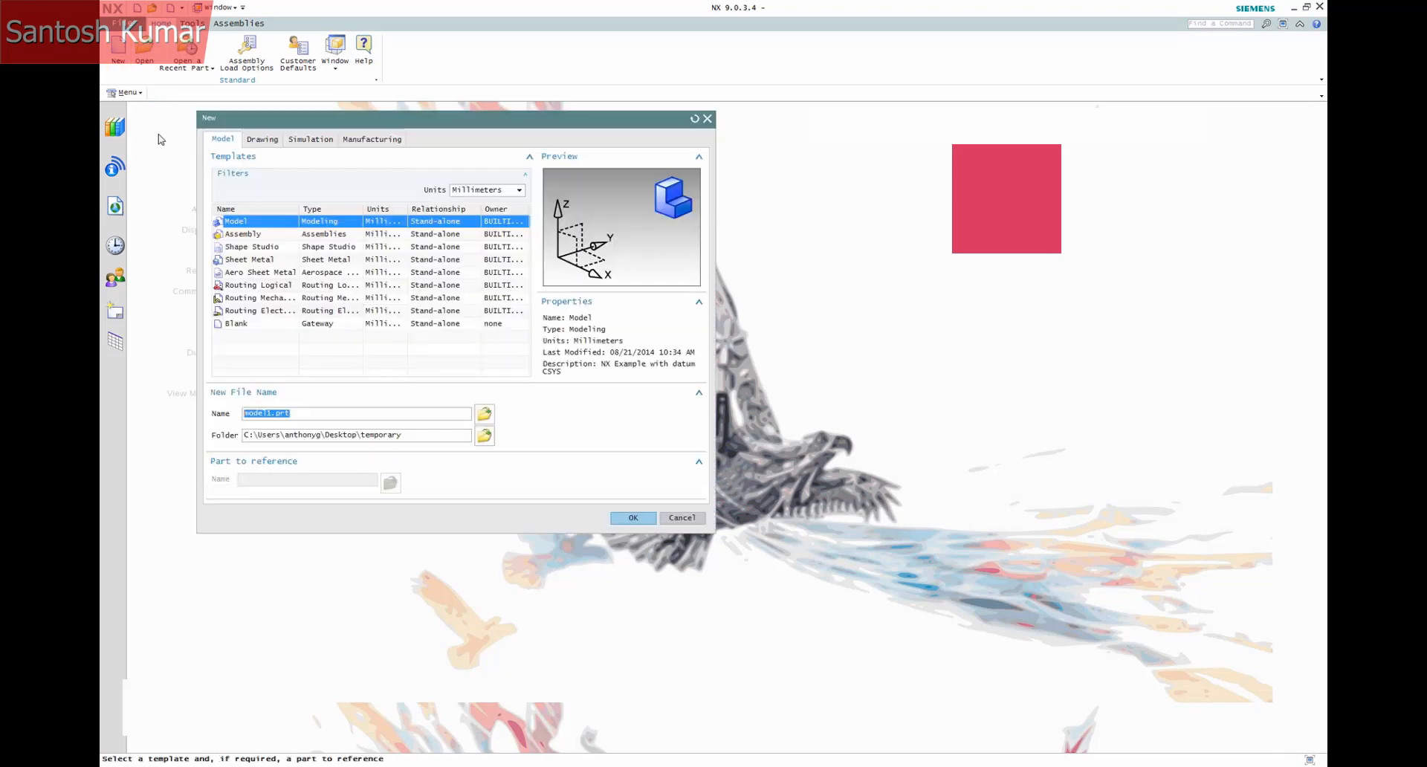
left_click(262, 139)
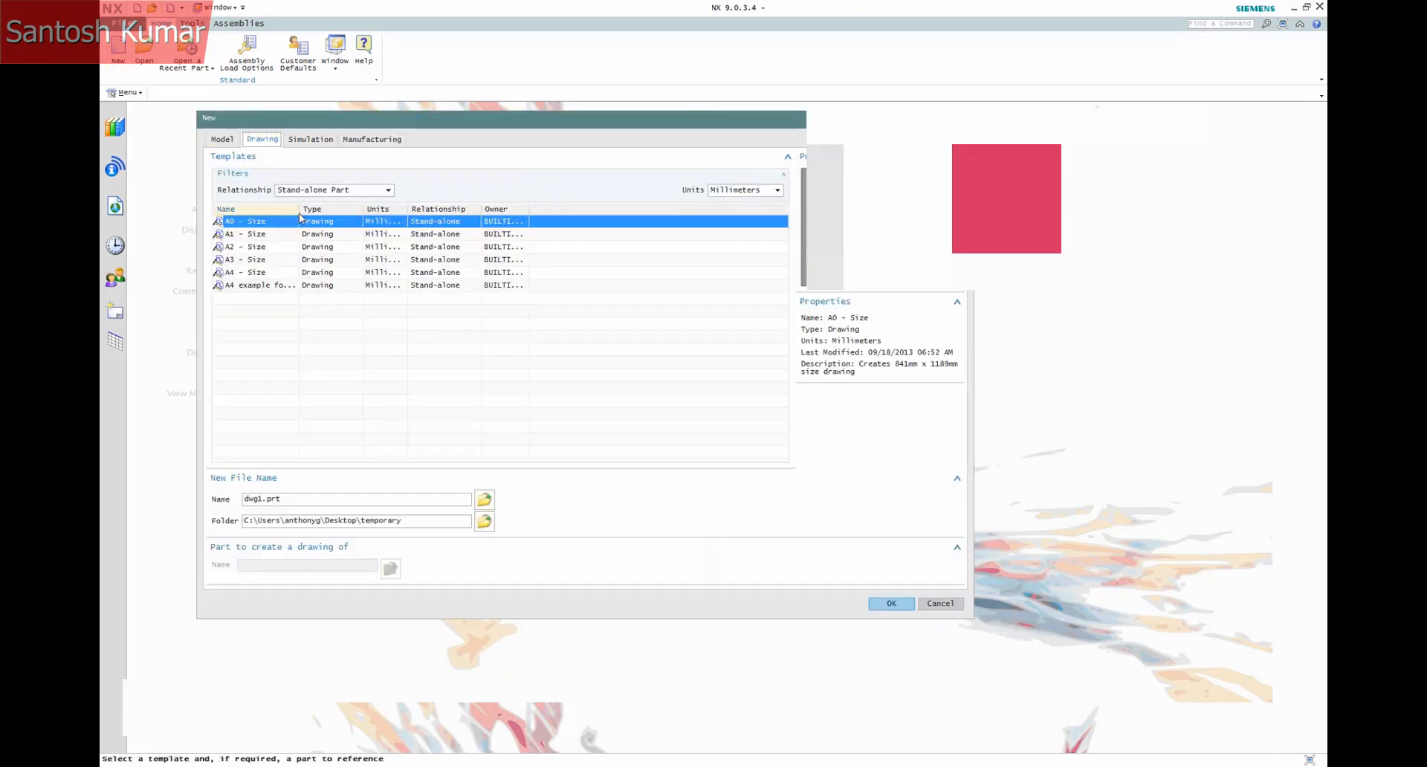
left_click(264, 285)
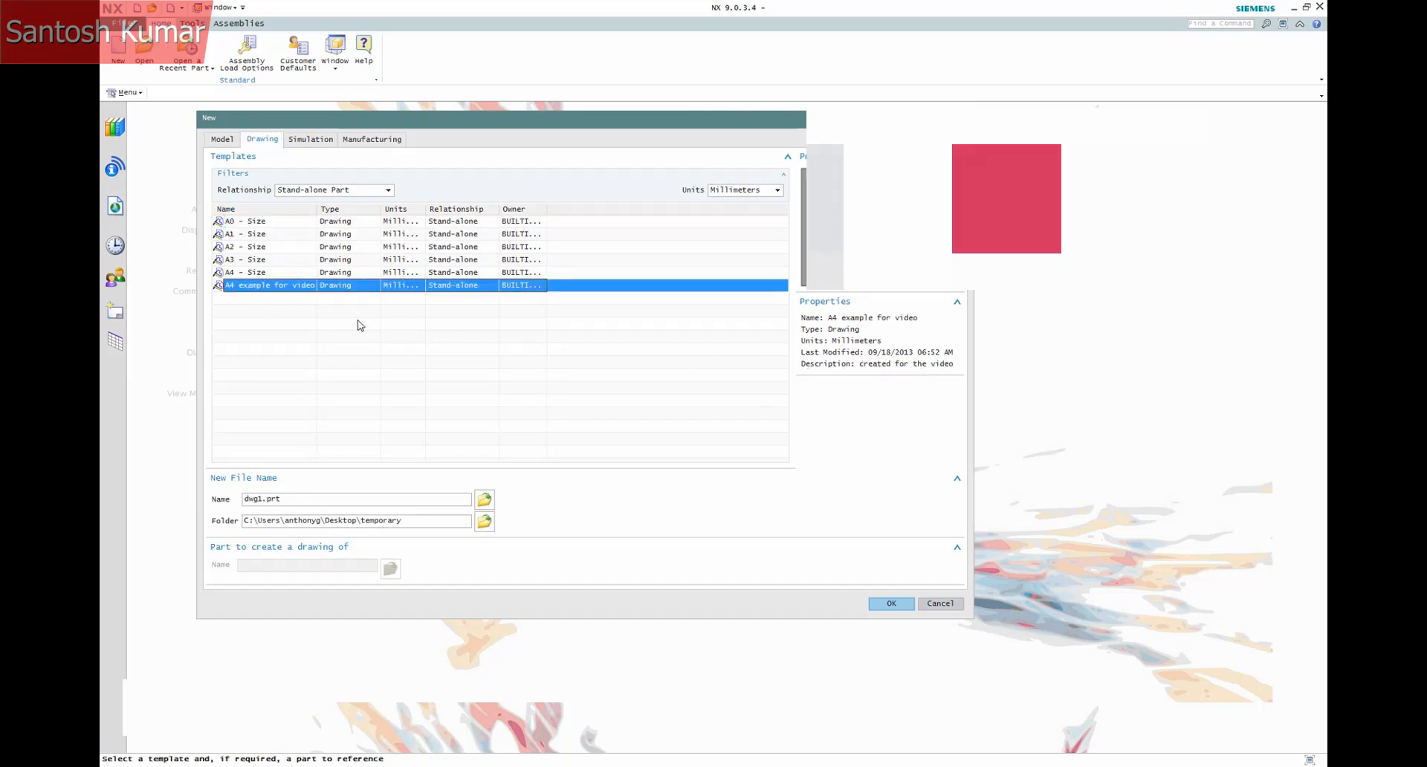
mouse_move(296, 289)
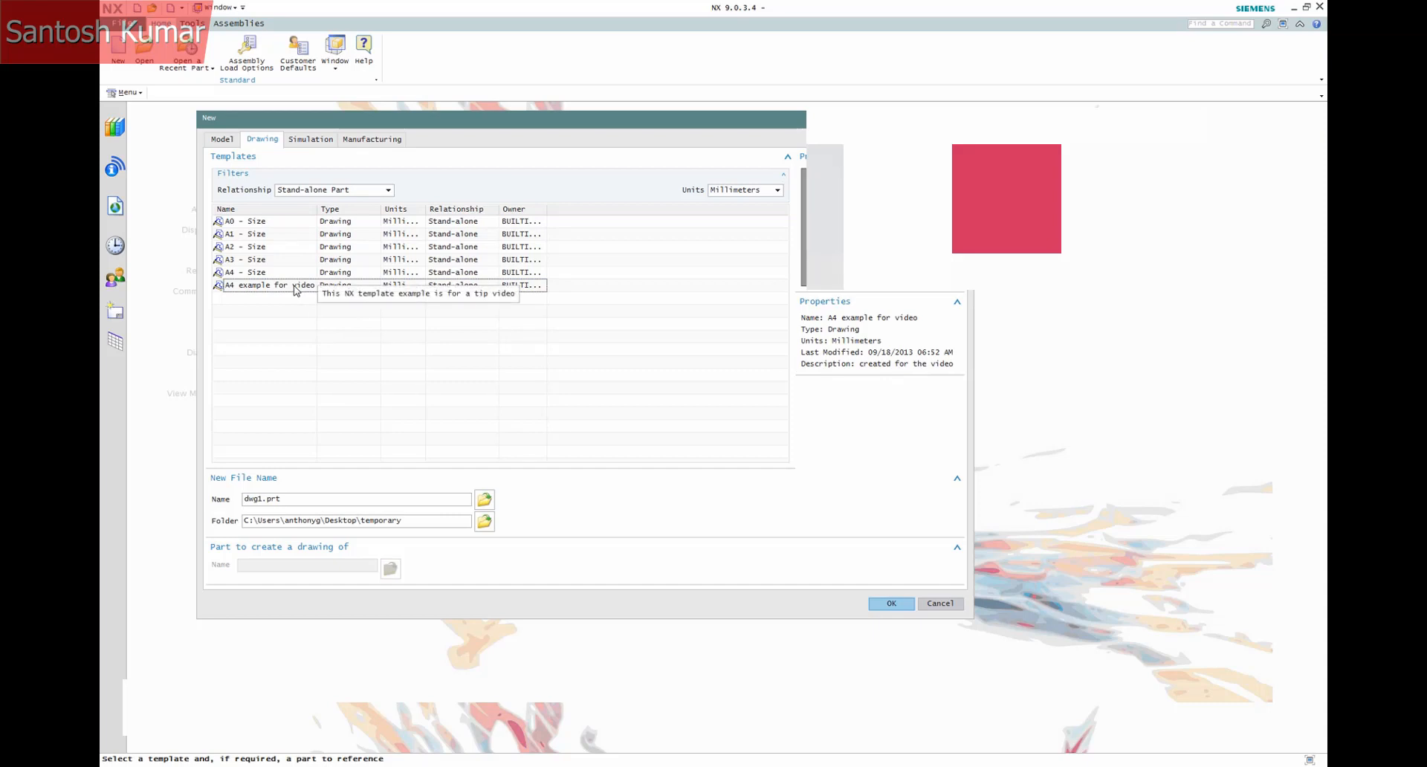
mouse_move(461, 223)
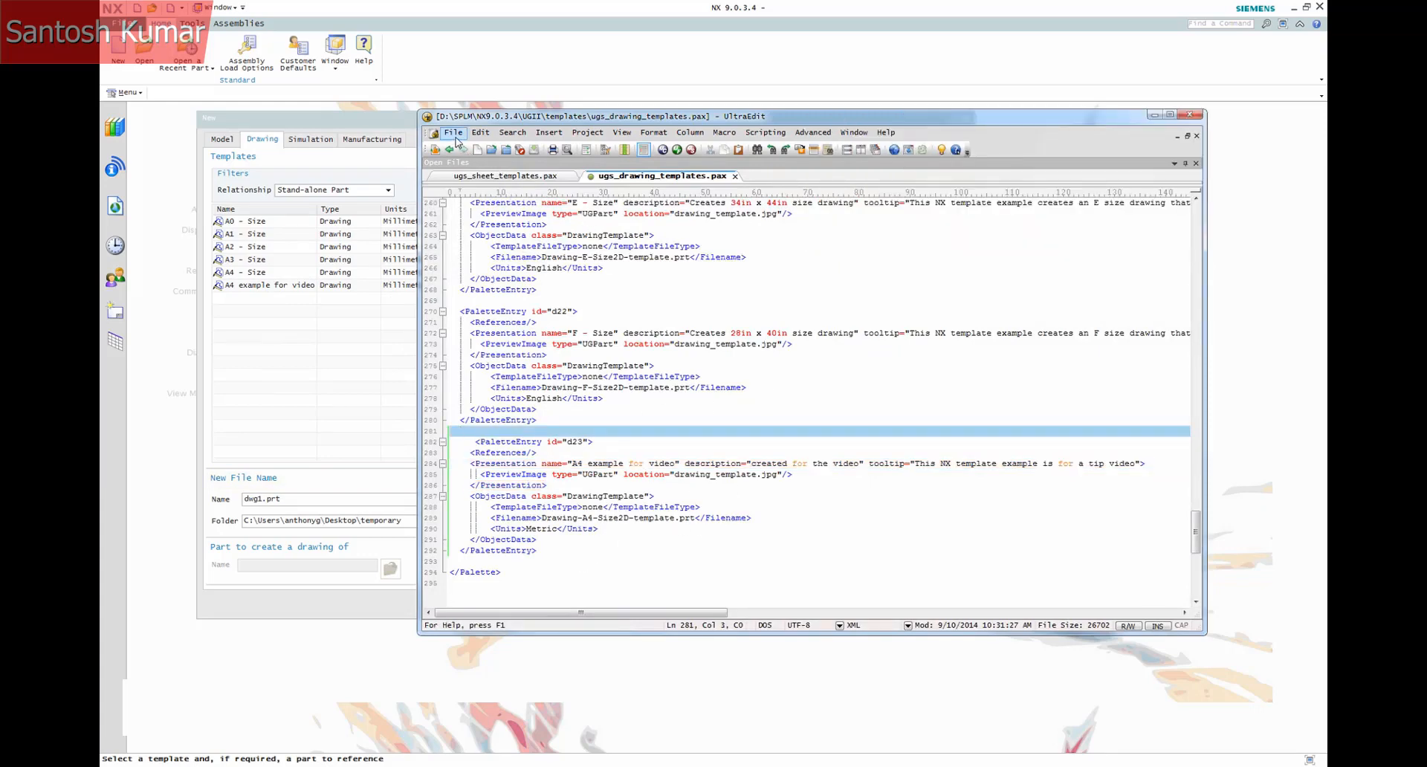
Save As pnx_drawing_templates.pax in the templates folder
left_click(453, 132)
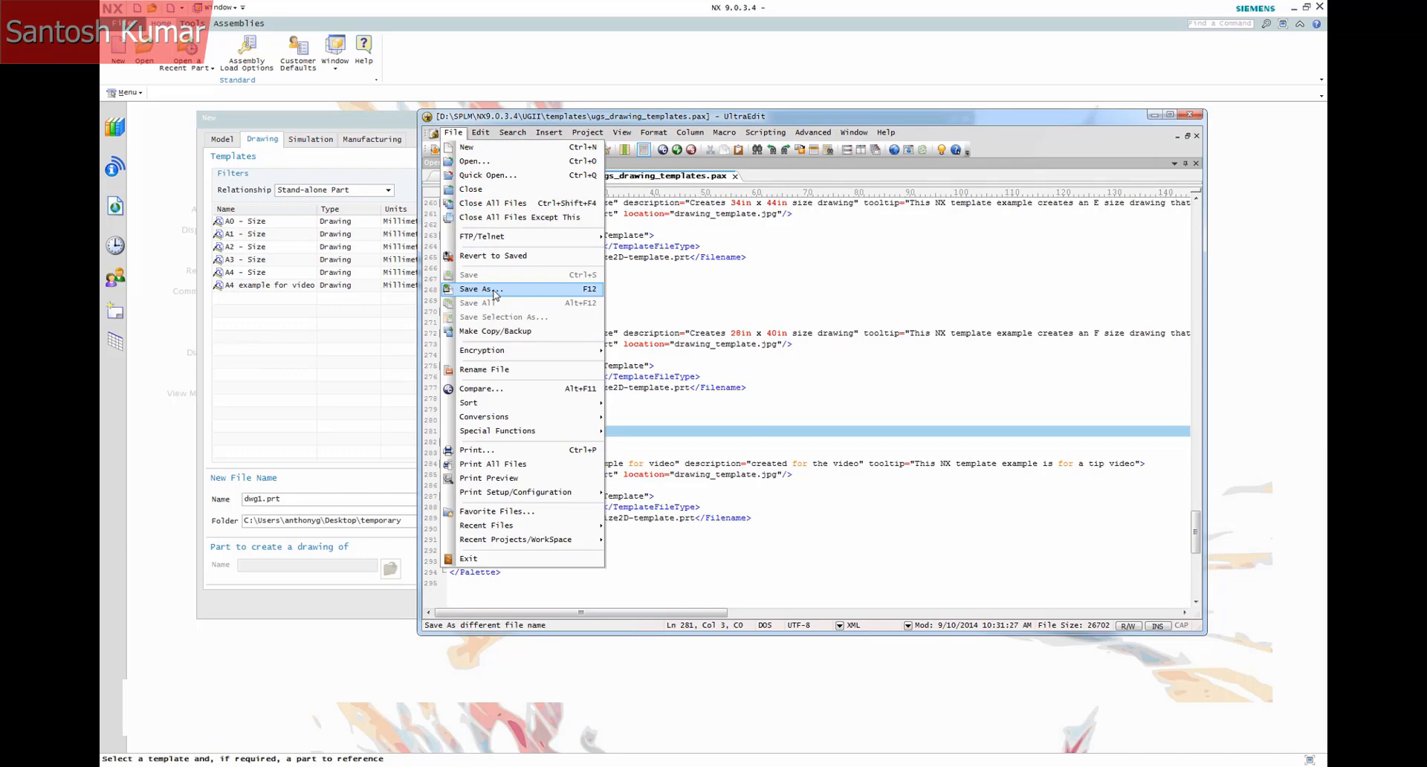
left_click(479, 288)
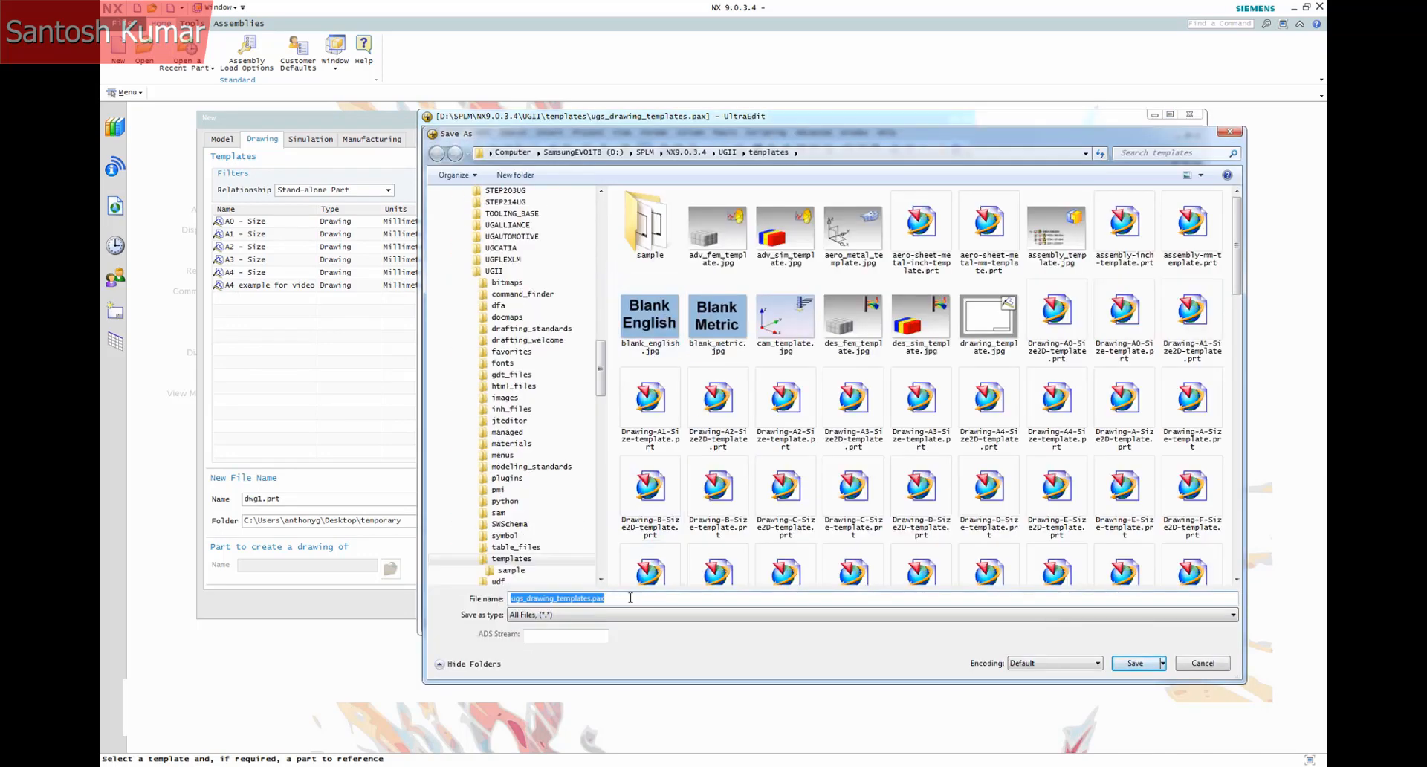
left_click(555, 597)
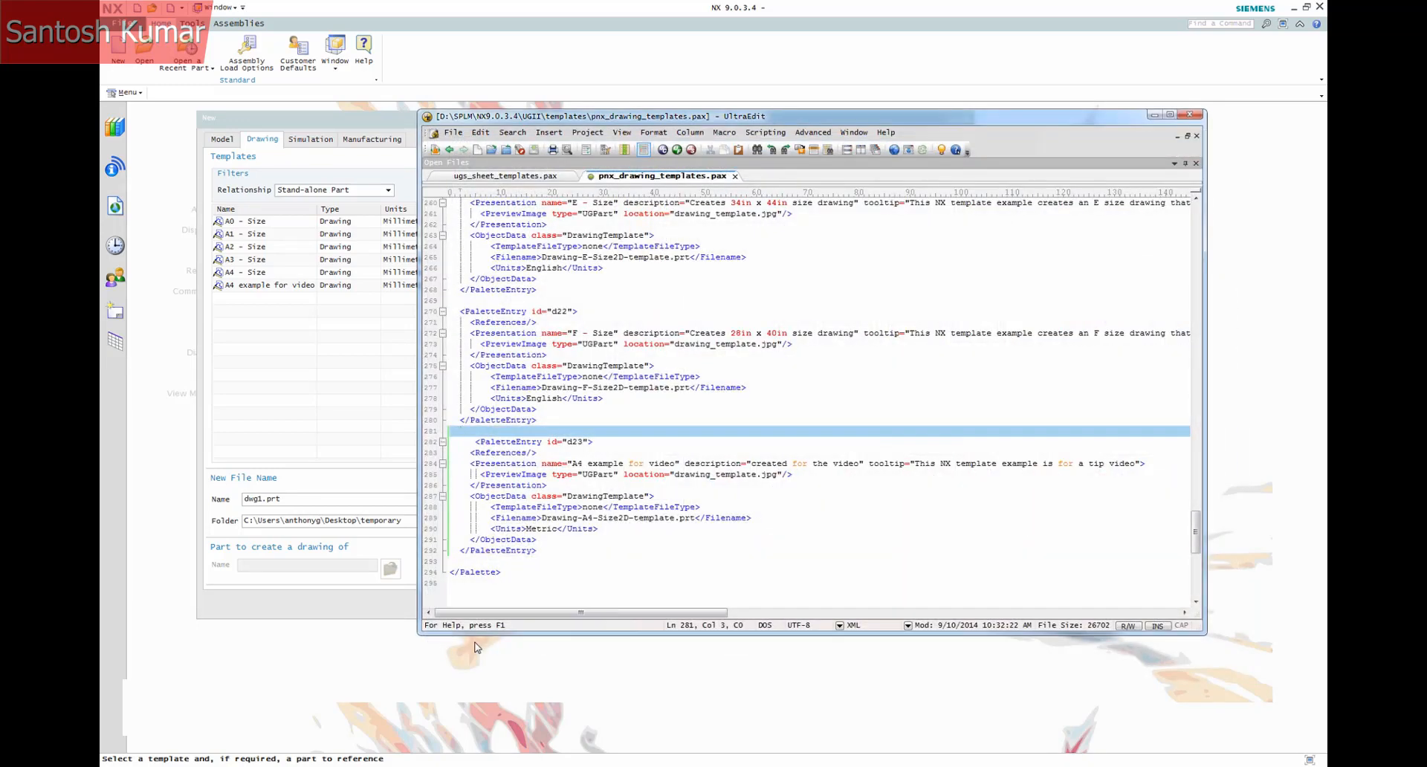
mouse_move(1195, 531)
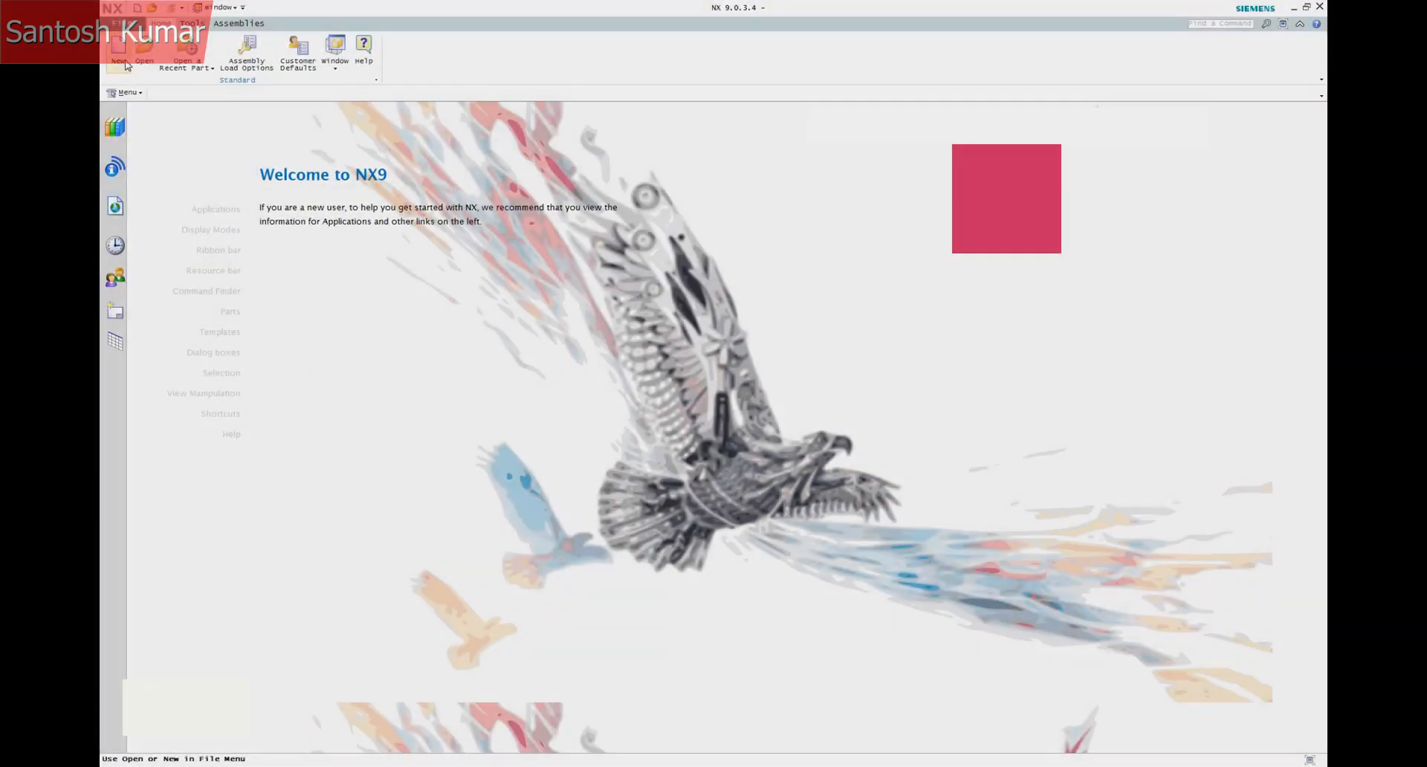
left_click(117, 54)
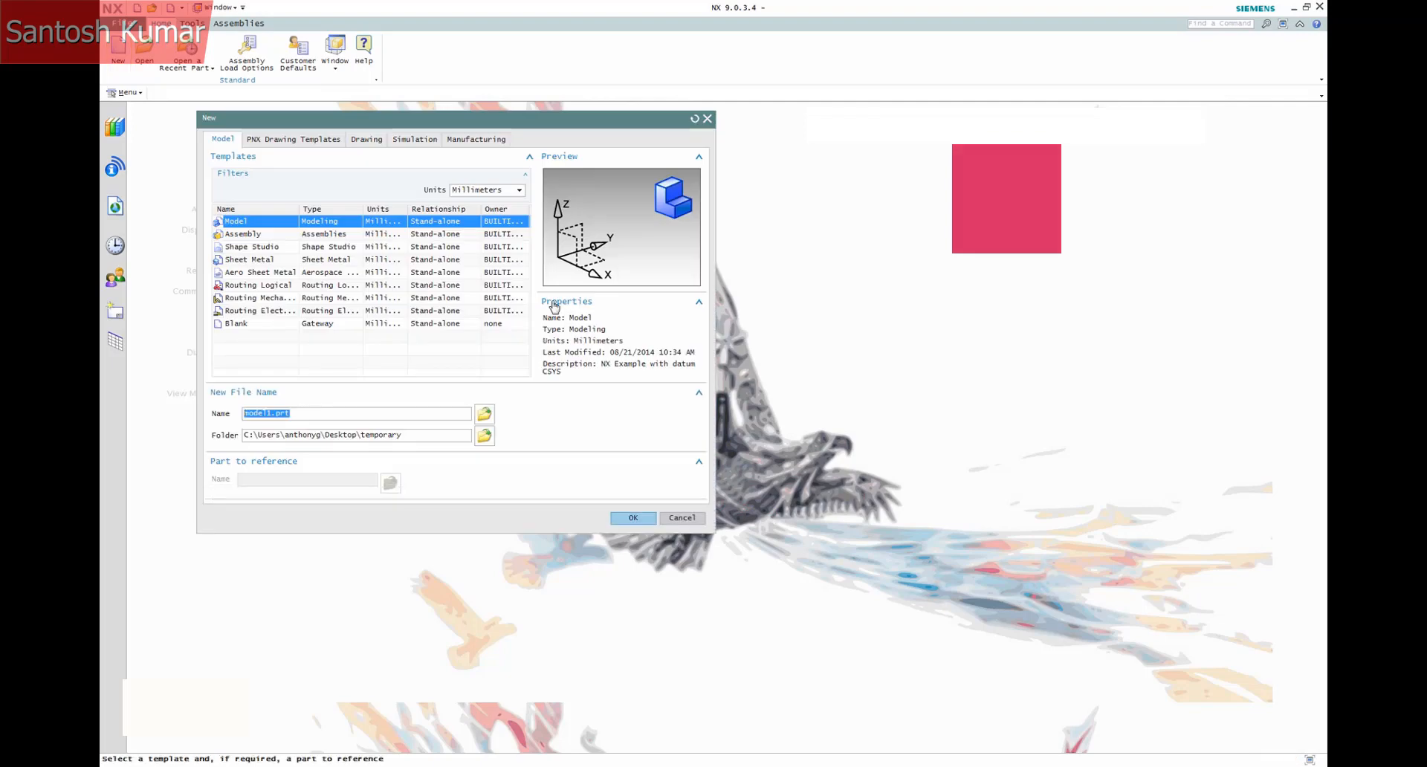
left_click(293, 138)
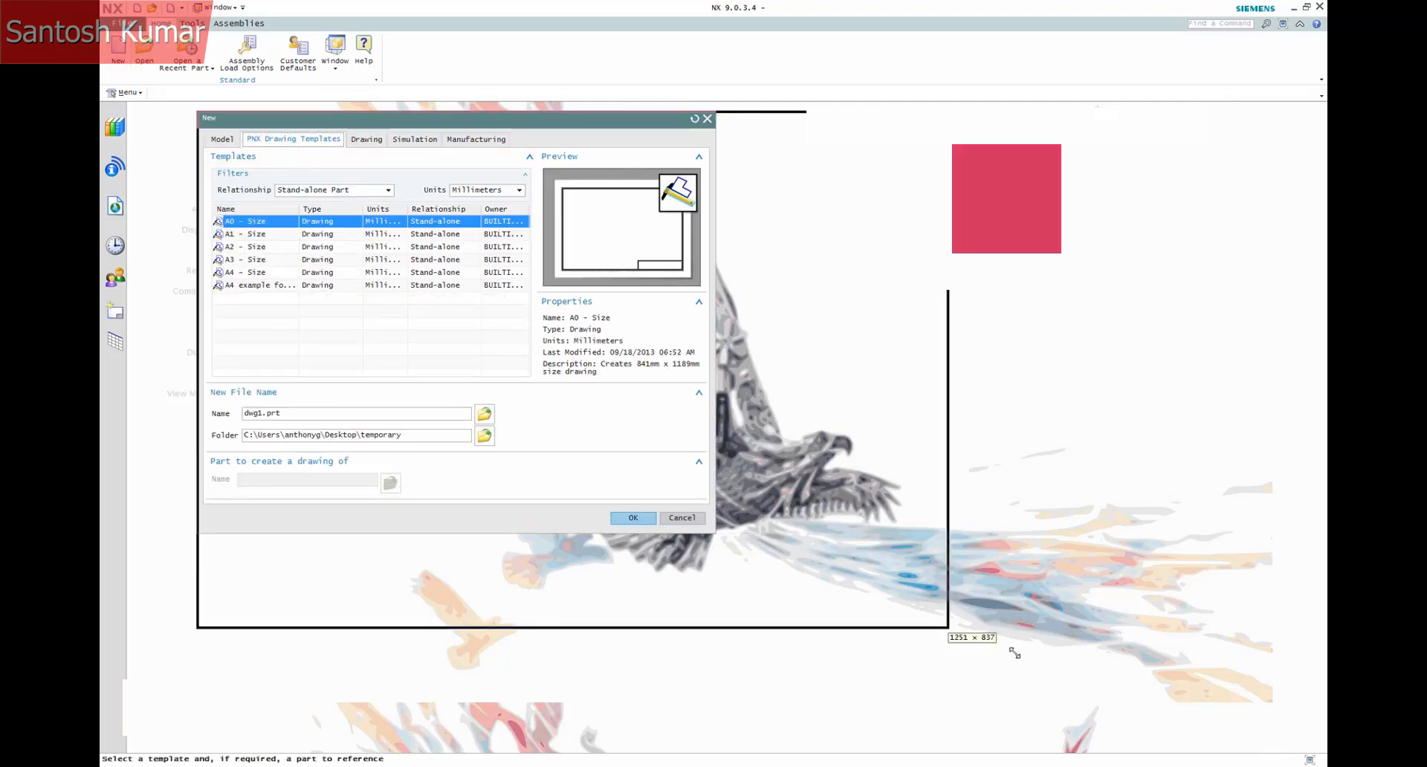
left_click(366, 139)
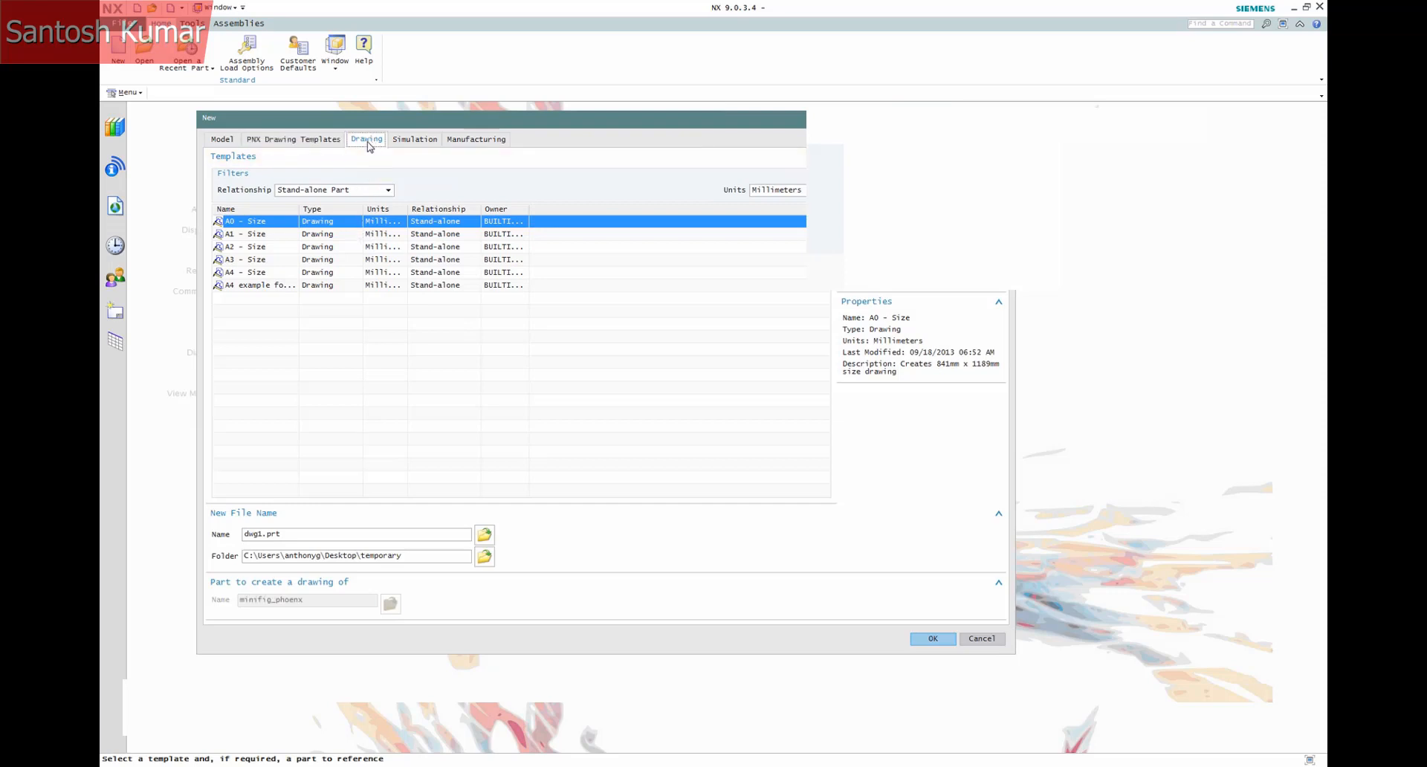
left_click(292, 138)
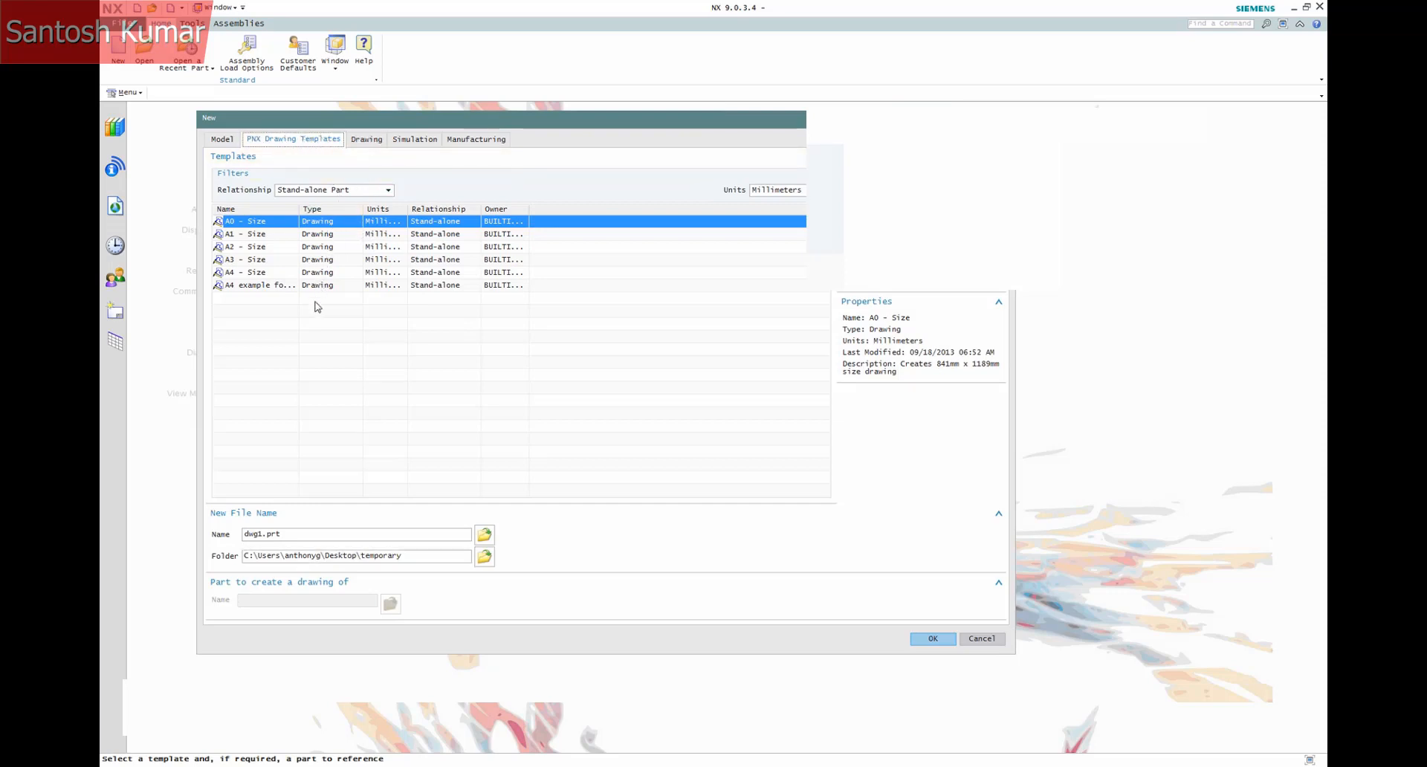
mouse_move(900, 632)
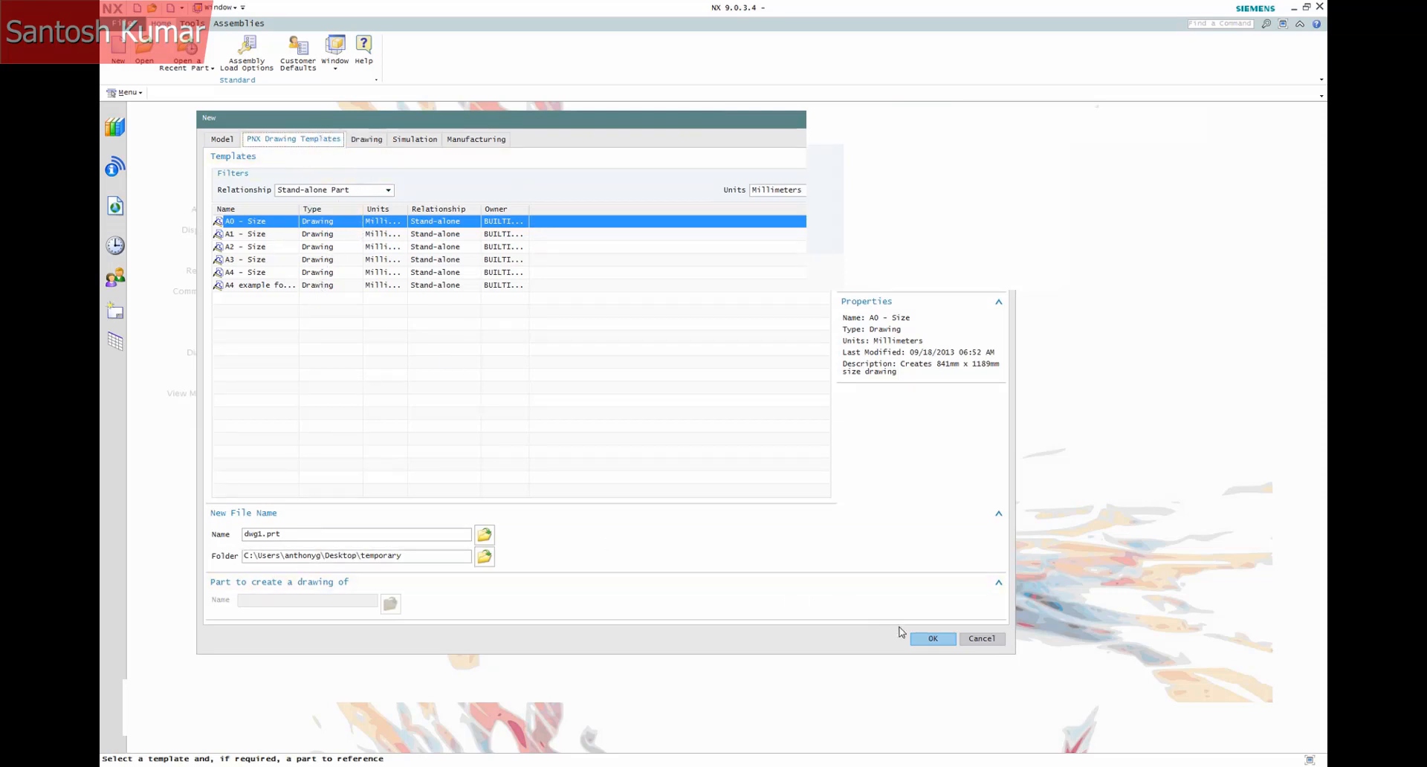
left_click(981, 637)
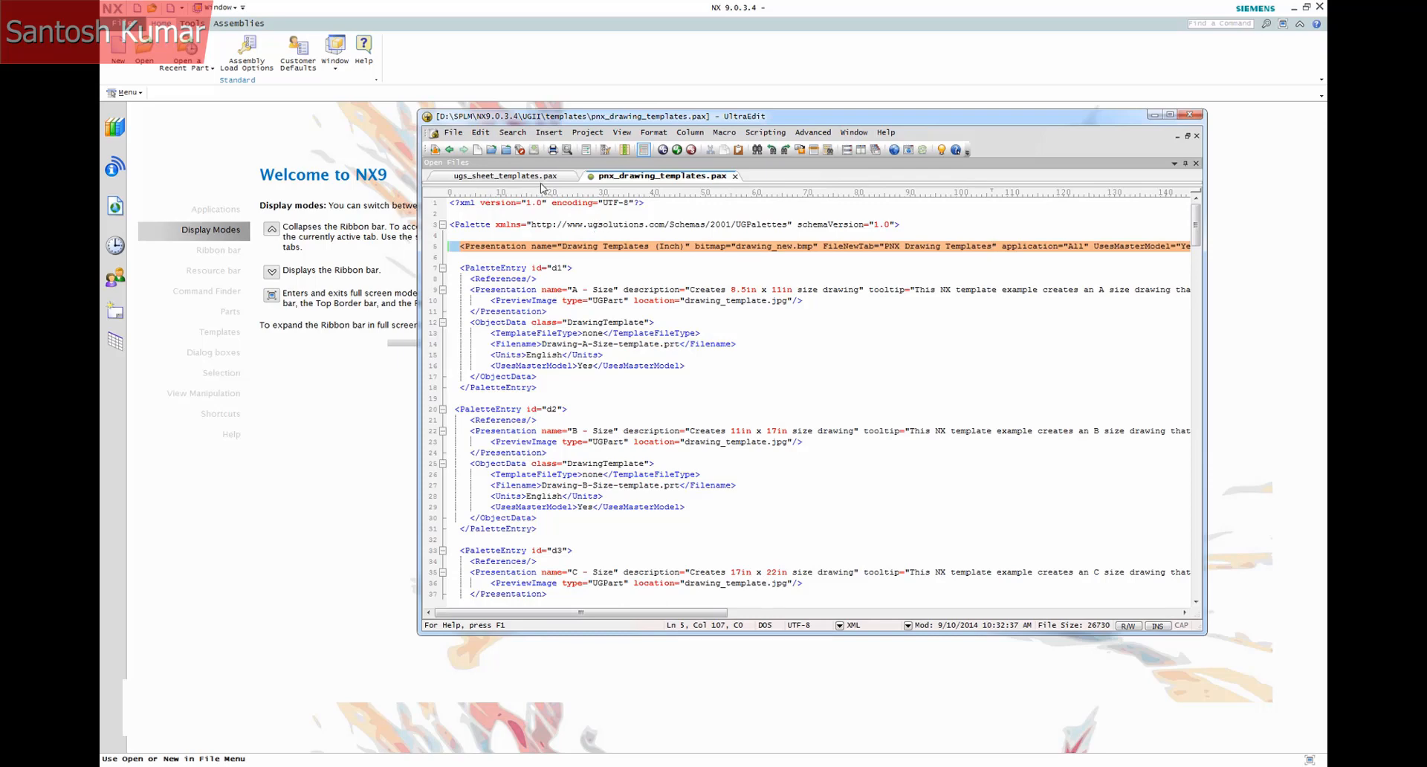
View the top of pnx_drawing_templates.pax showing FileNewTab="PNX Drawing Templates"
left_click(506, 175)
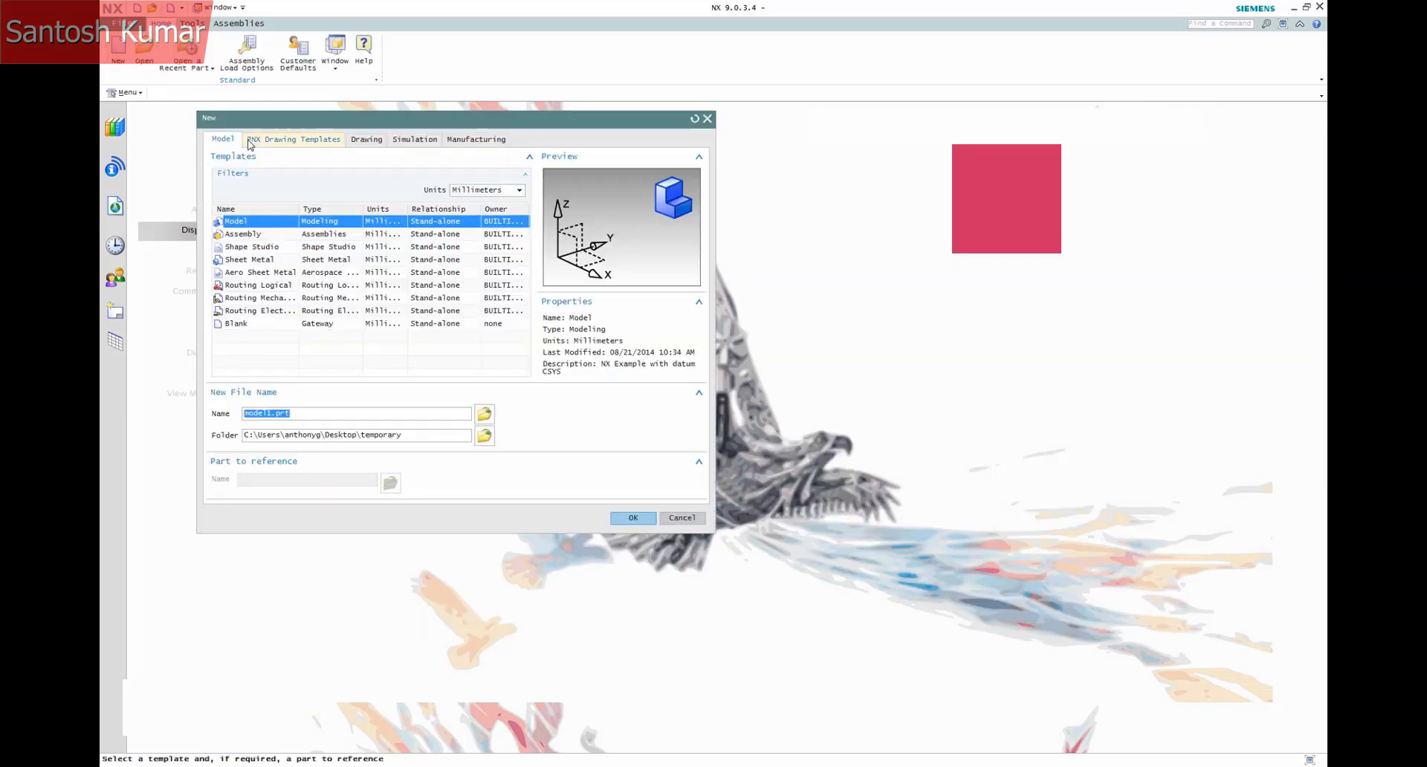
Create model1 in Drafting and insert Sheet 1 from the A3 - Size template
left_click(633, 517)
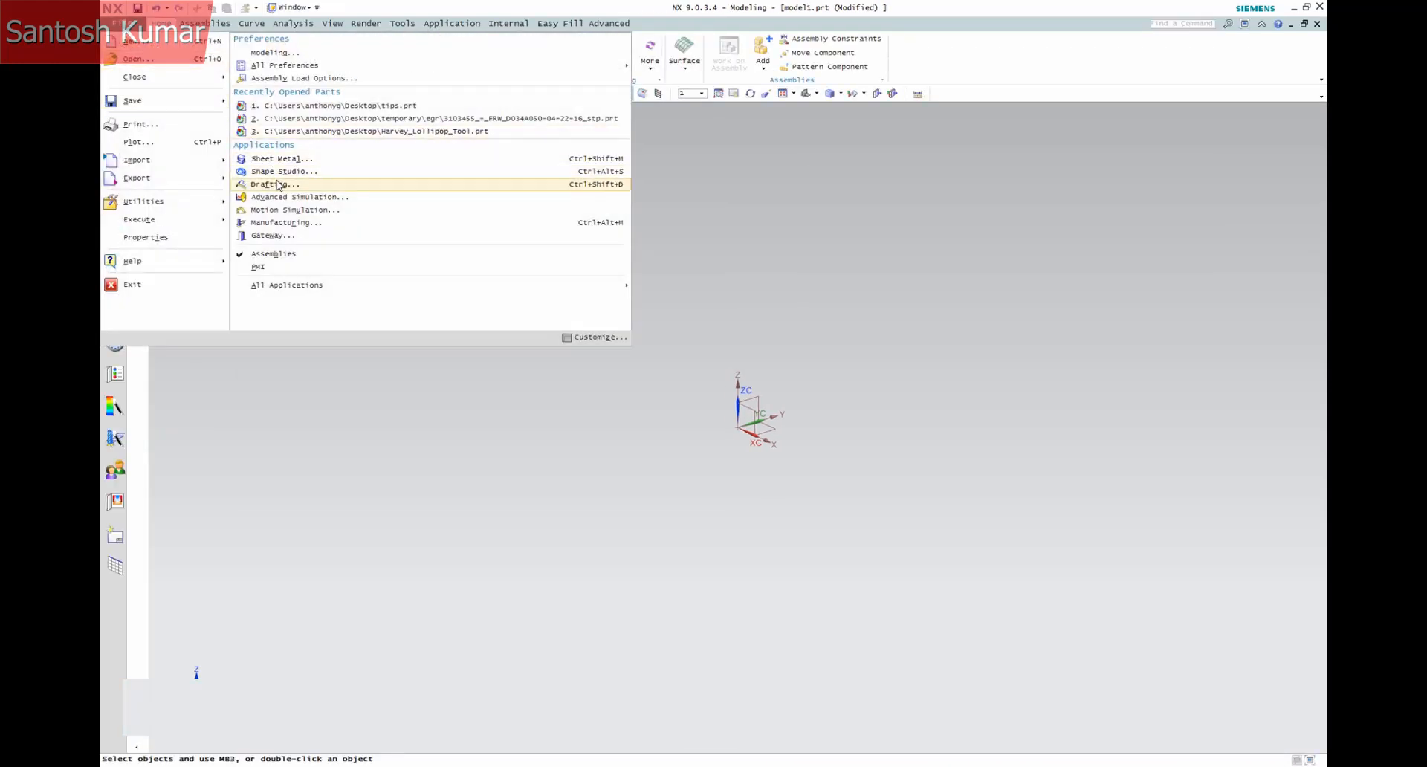
left_click(272, 184)
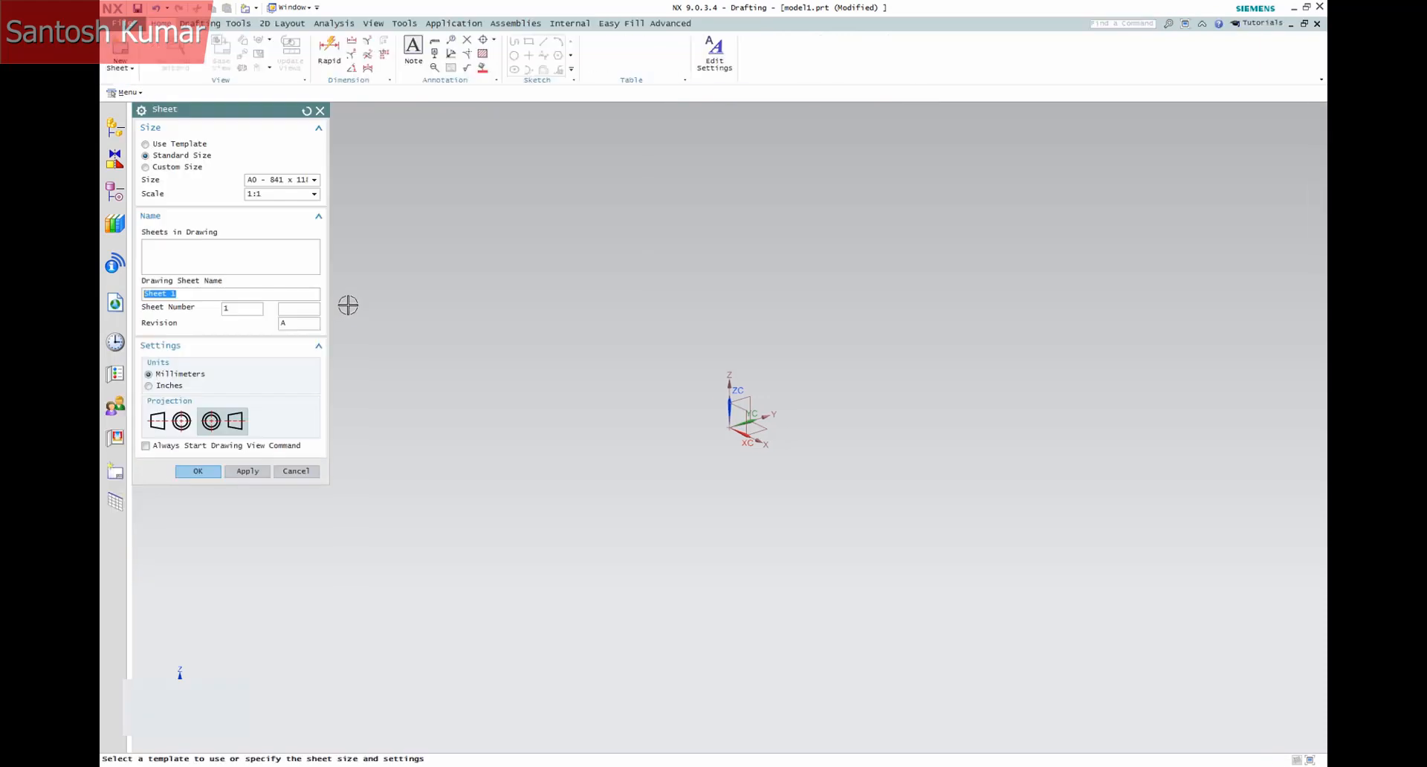
left_click(146, 143)
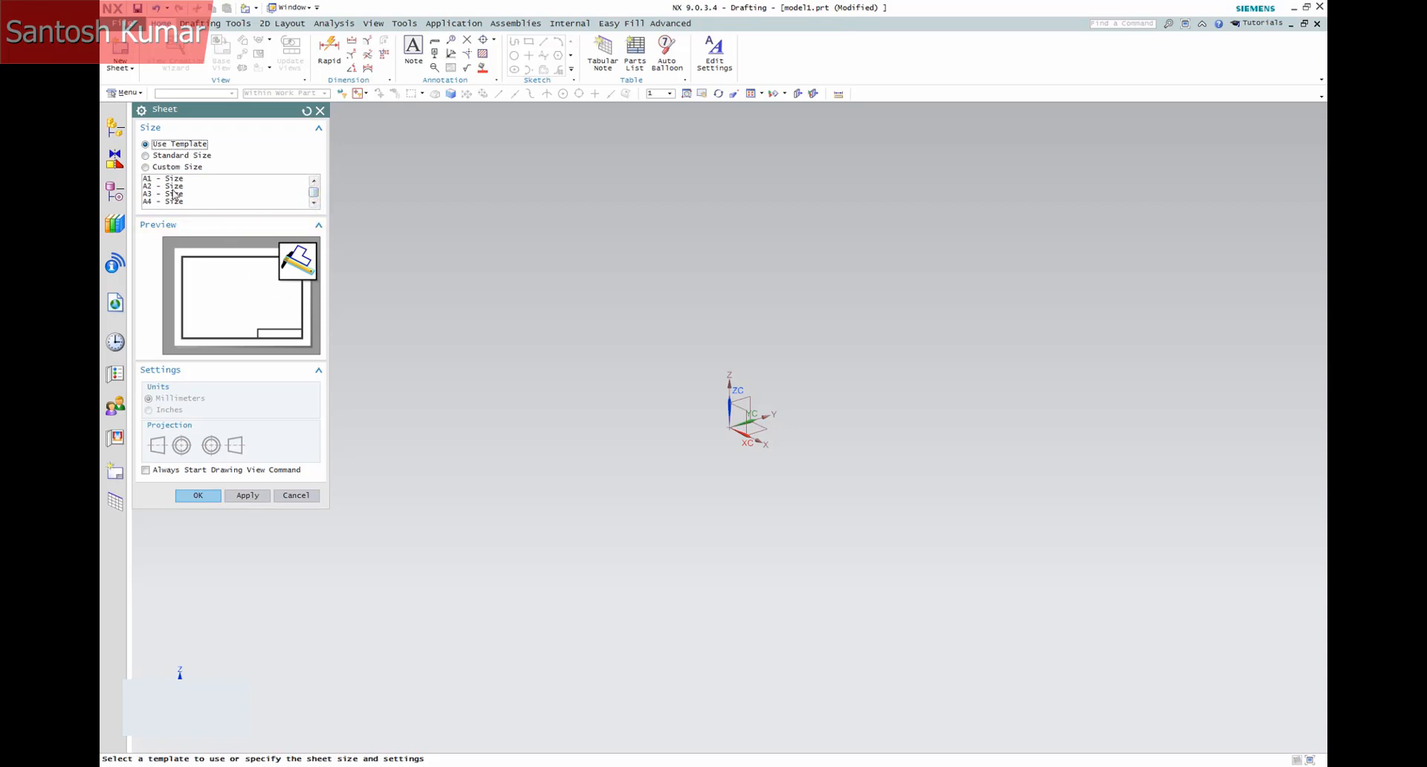
left_click(164, 194)
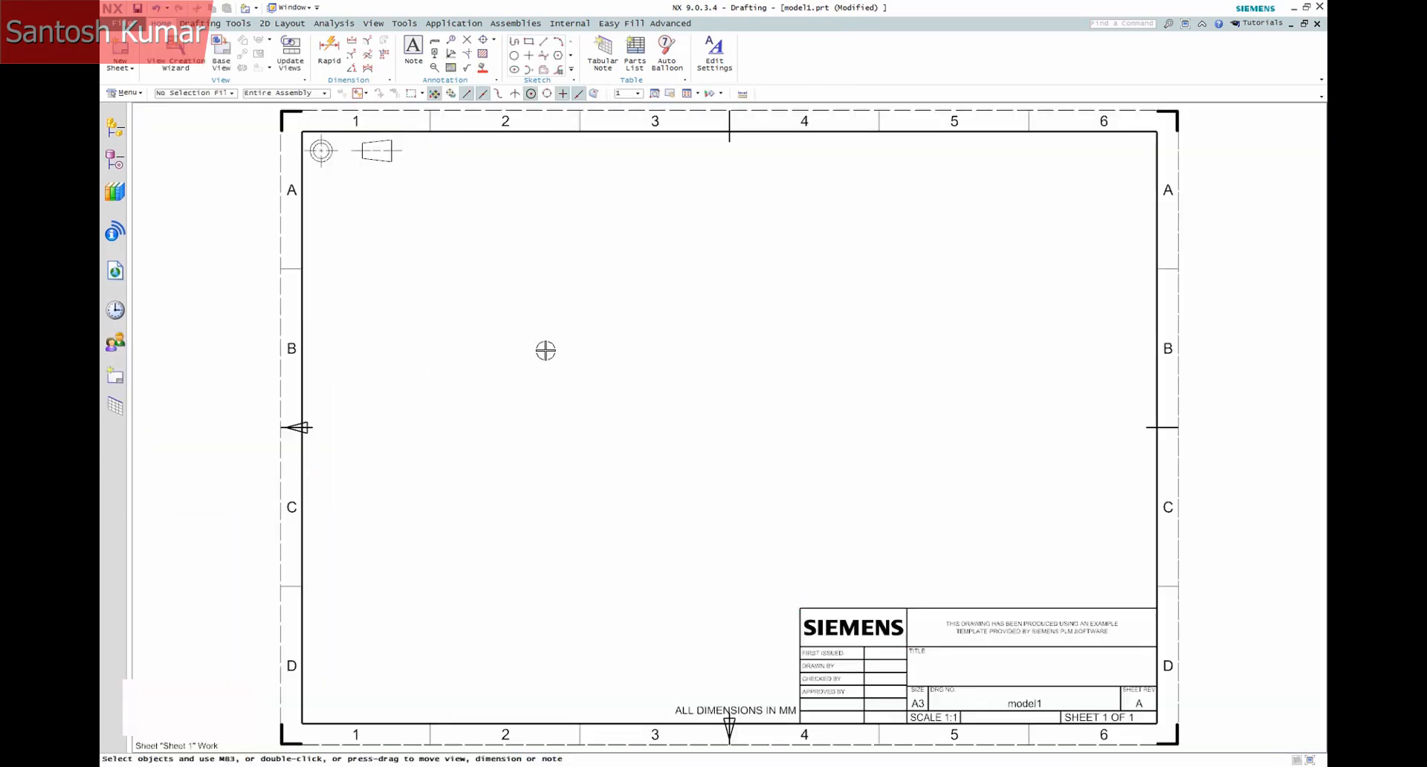
mouse_move(683, 377)
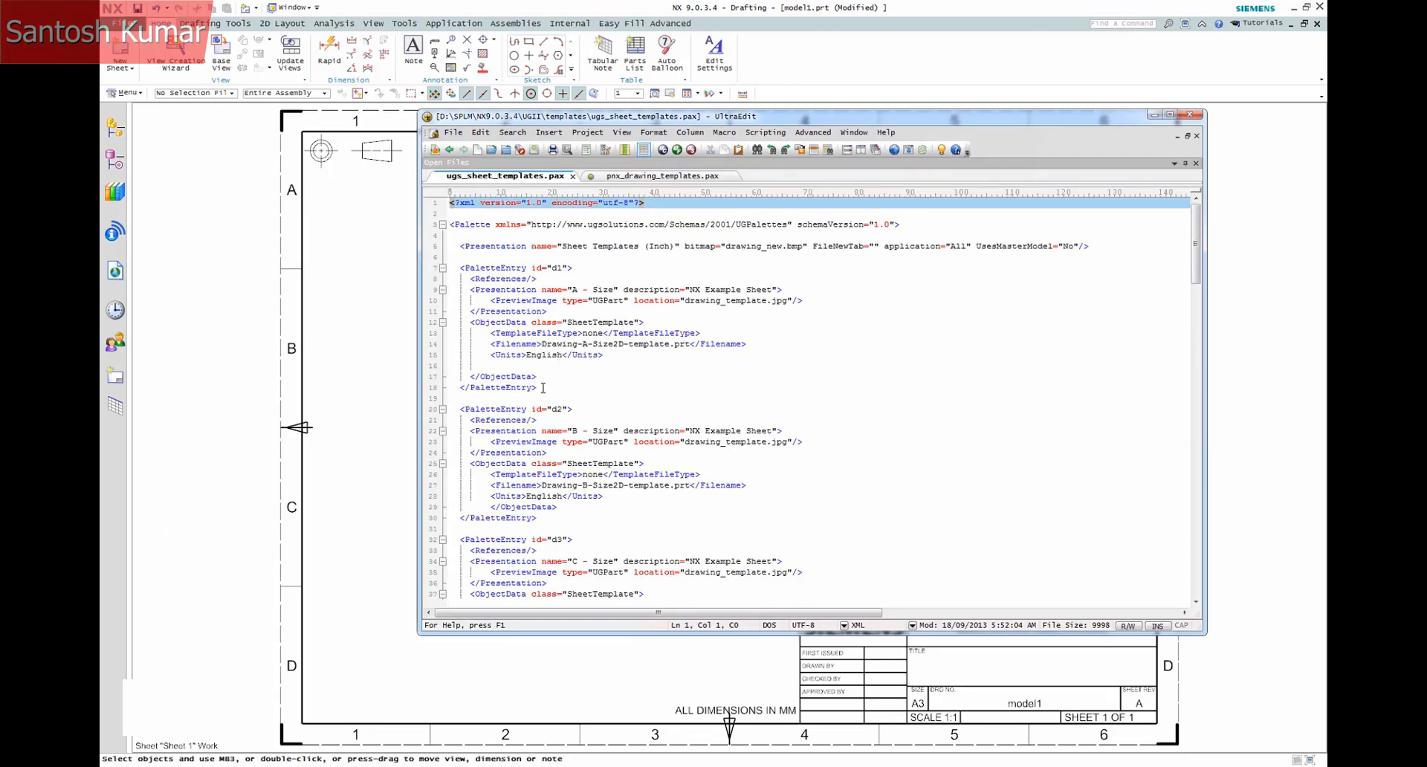
Duplicate the d1 sheet-template entry as d0, named 'PNX Example' with Metric units
left_click_drag(460, 267, 536, 387)
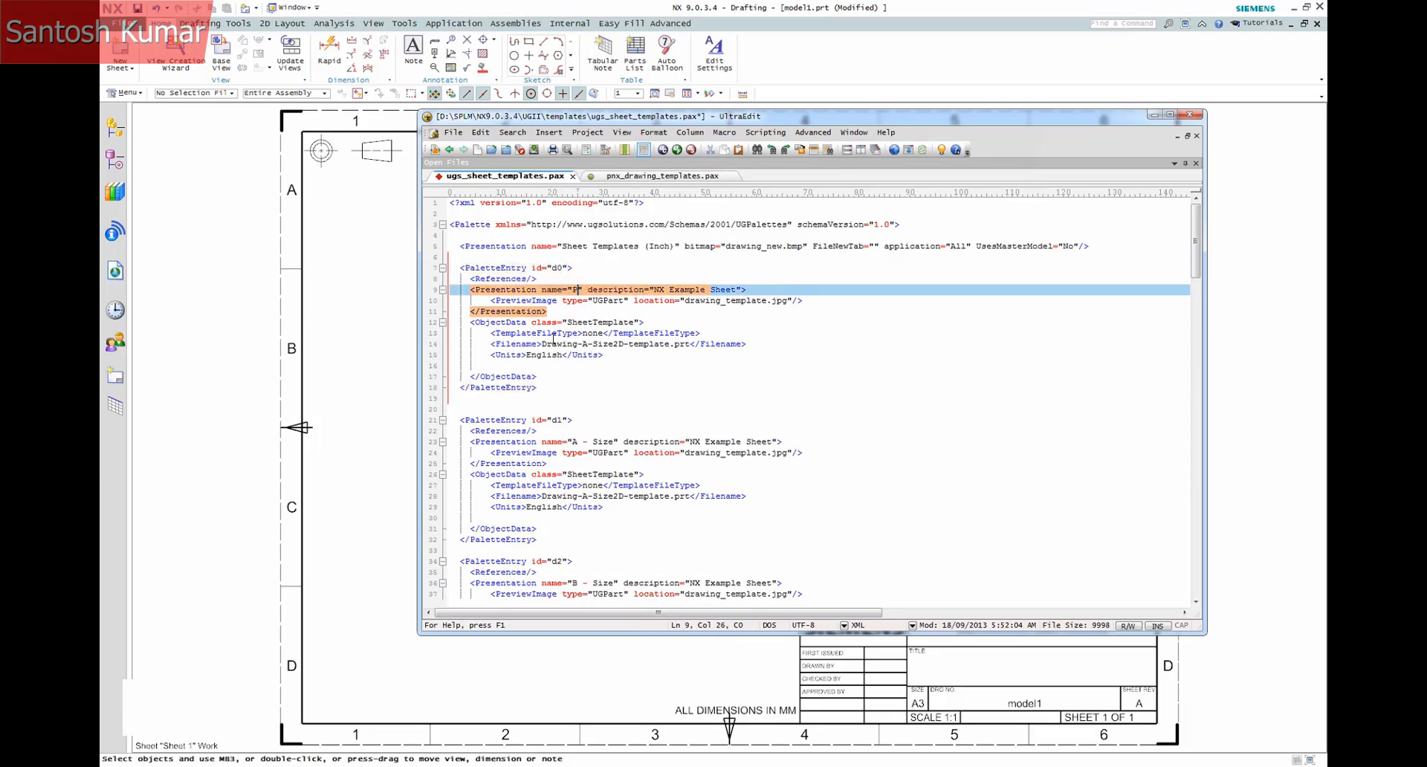
type("PNX Example")
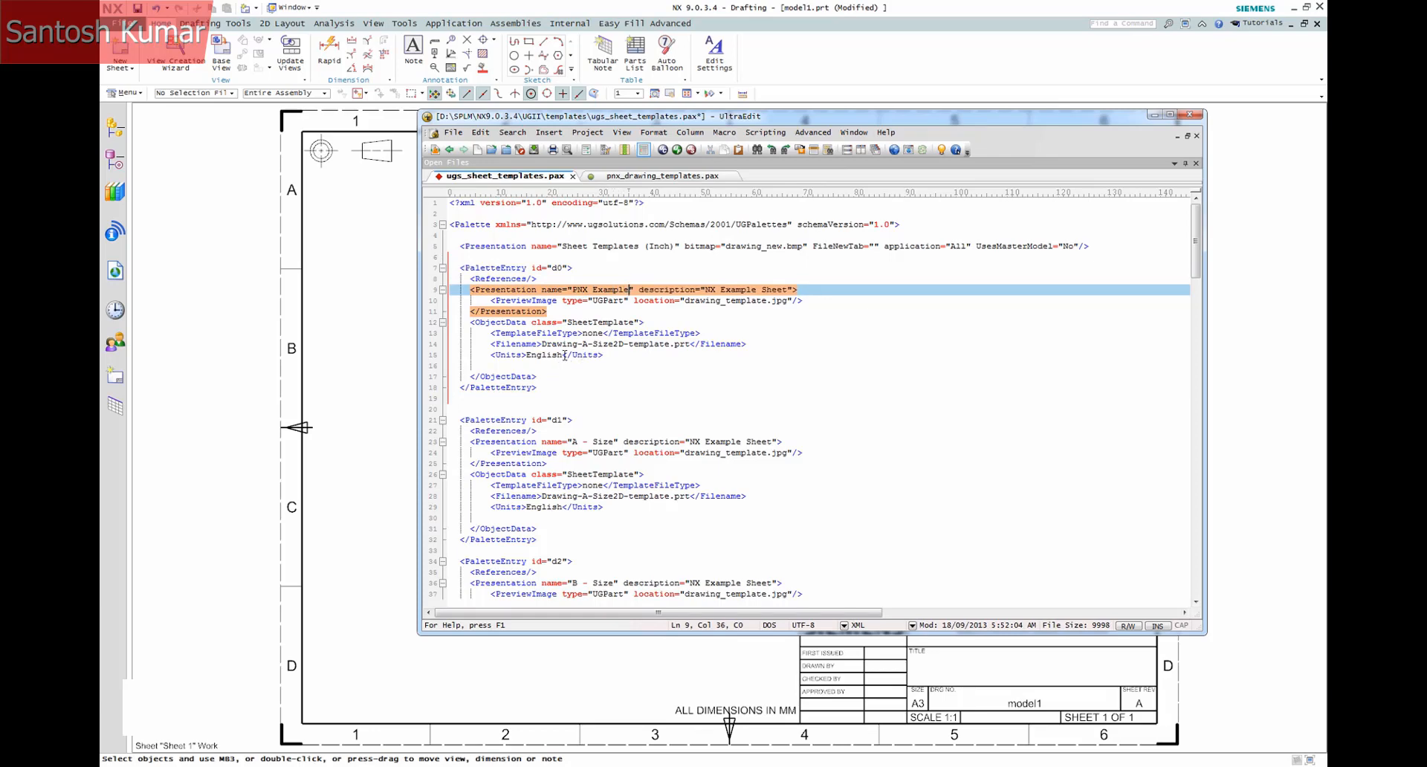
left_click(533, 354)
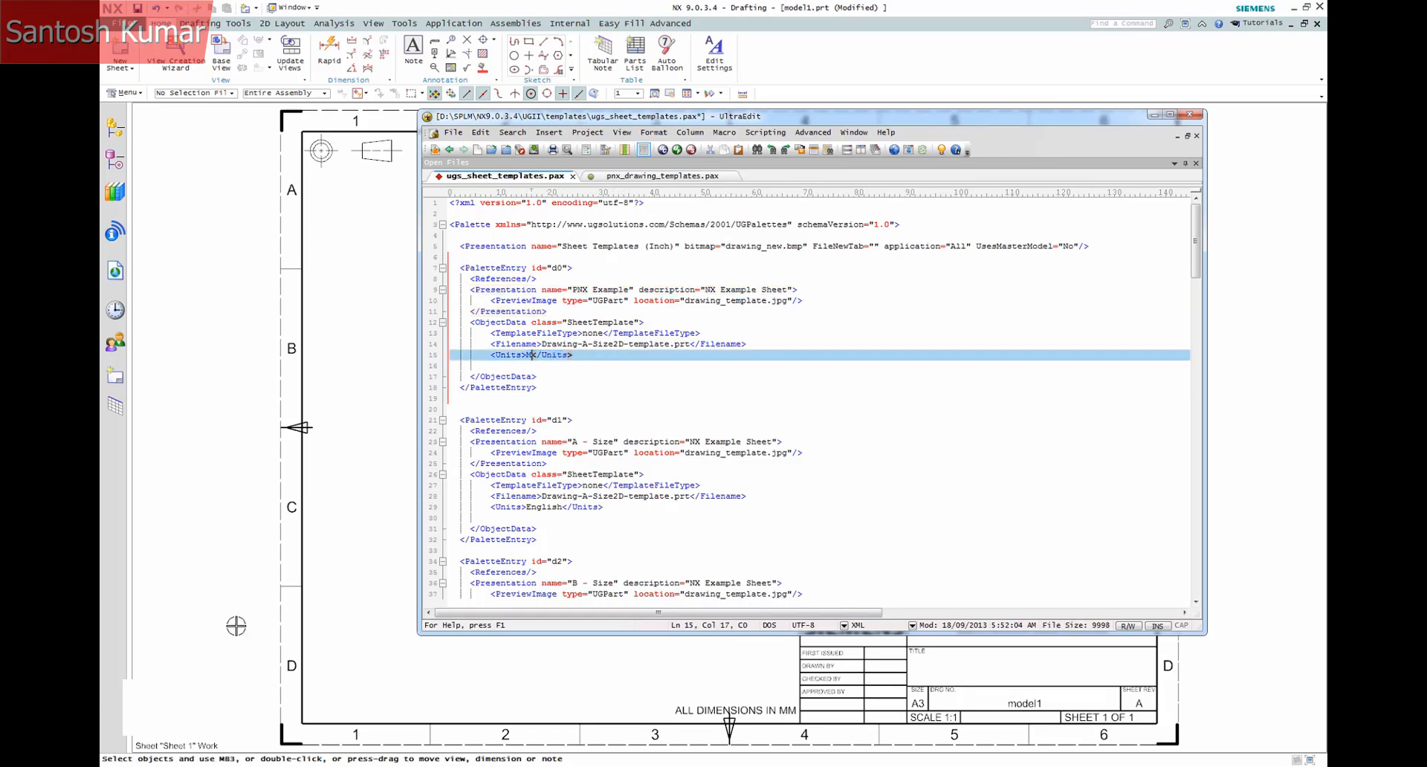
type("Metric")
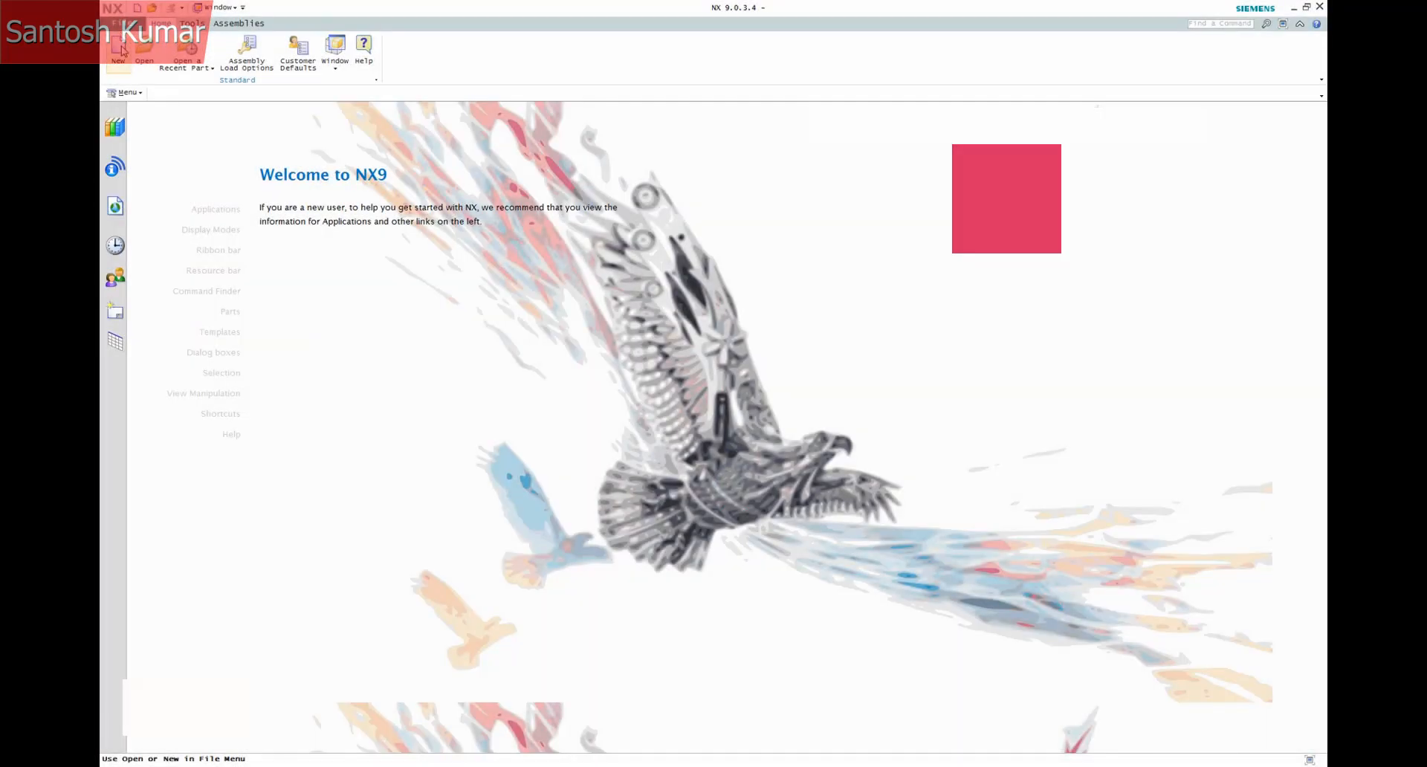
left_click(118, 50)
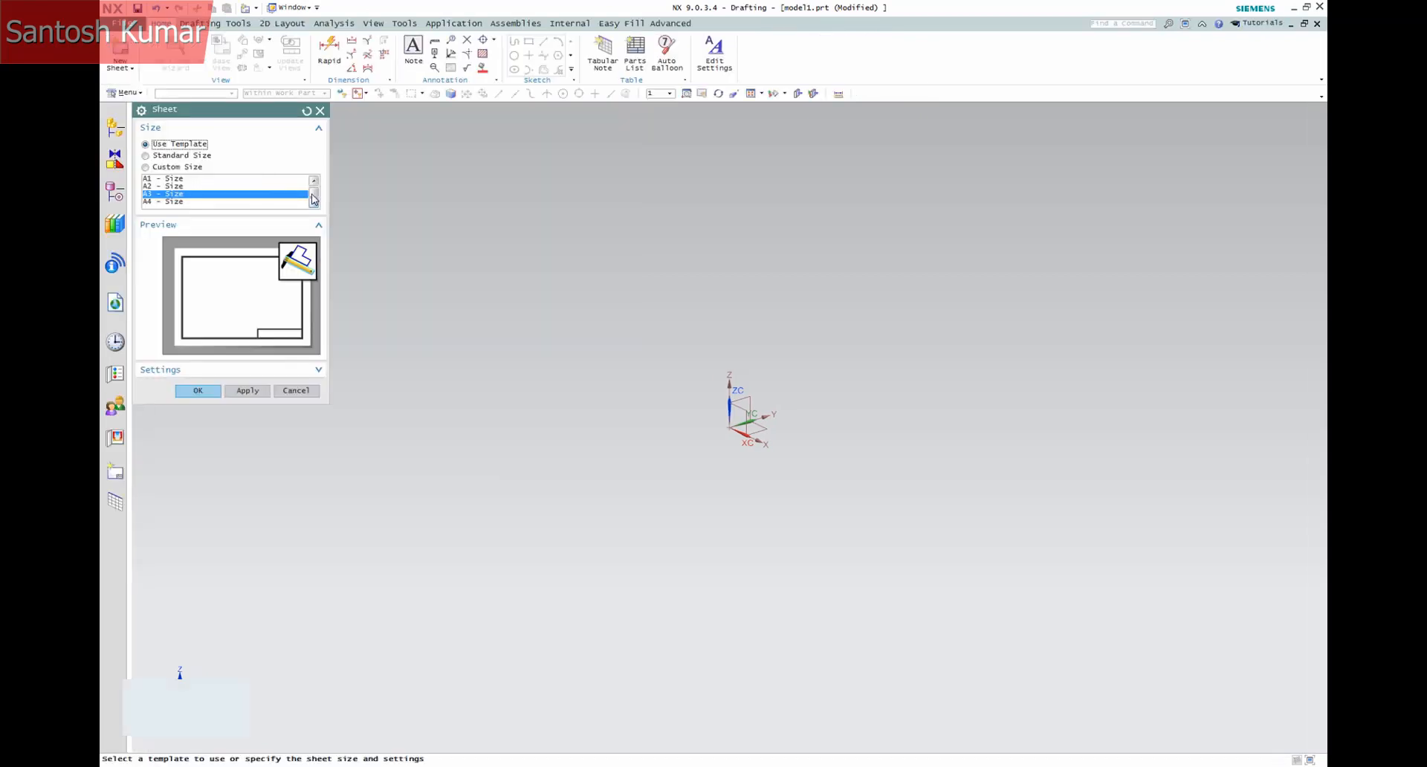
left_click(313, 179)
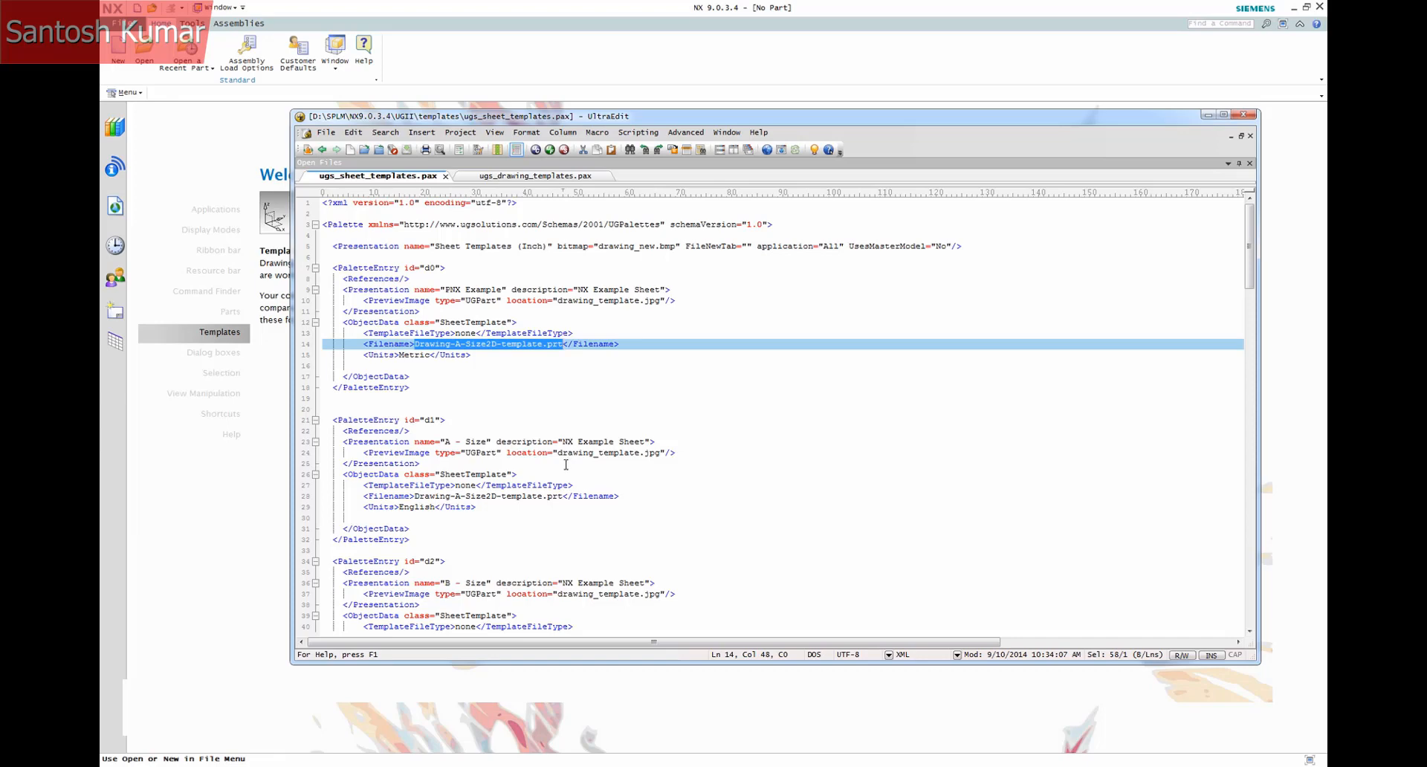
mouse_move(564, 464)
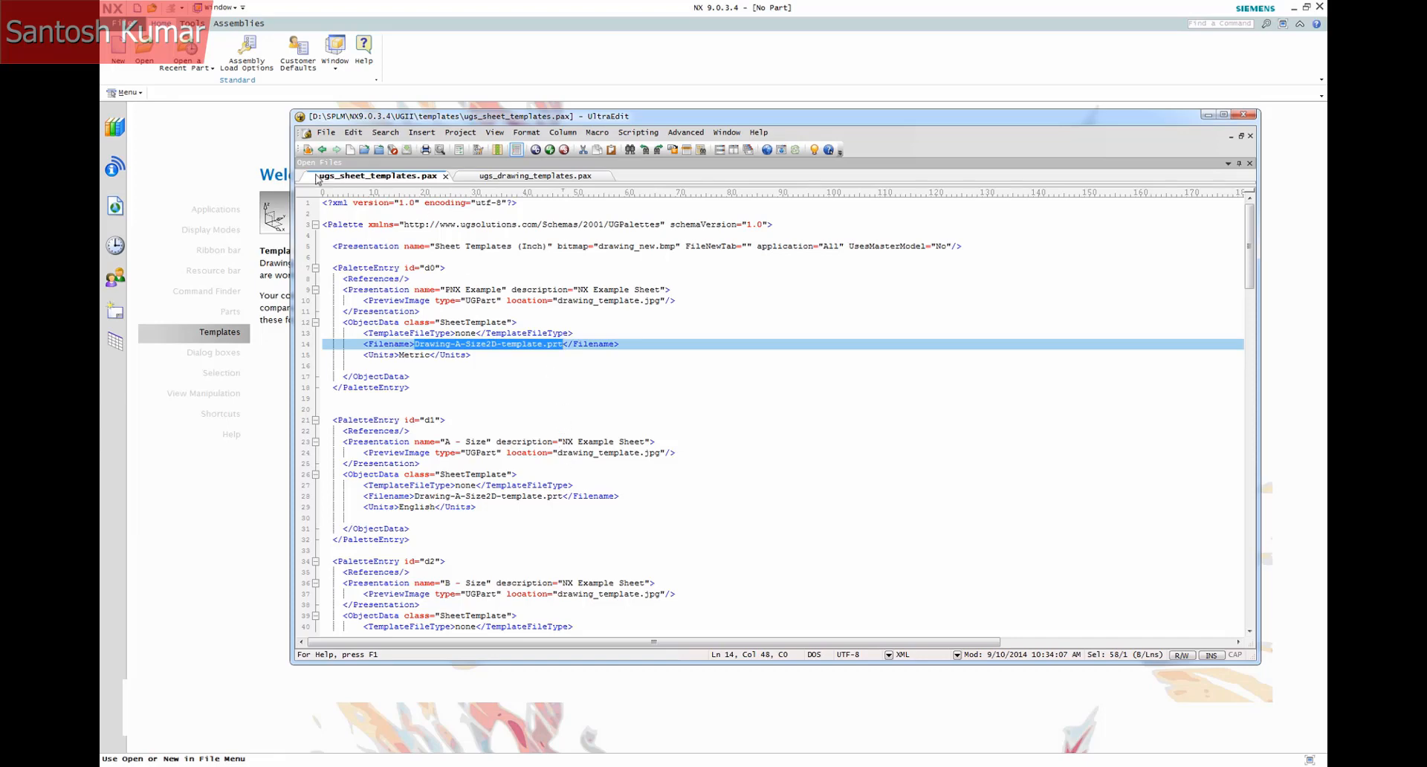
mouse_move(378, 175)
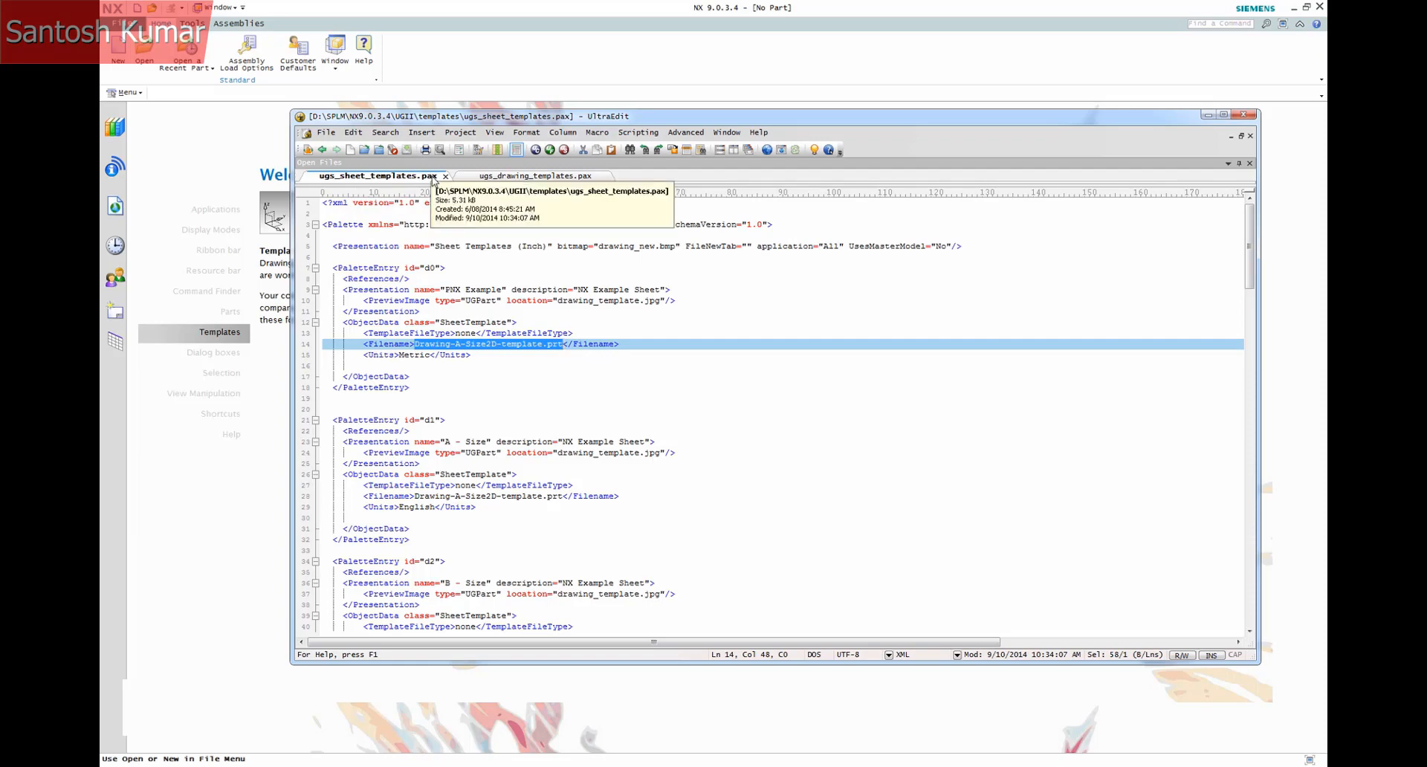
Begin typing the 'c:\te' path before Drawing-A-Size2D-template.prt in the d0 filename
left_click(437, 344)
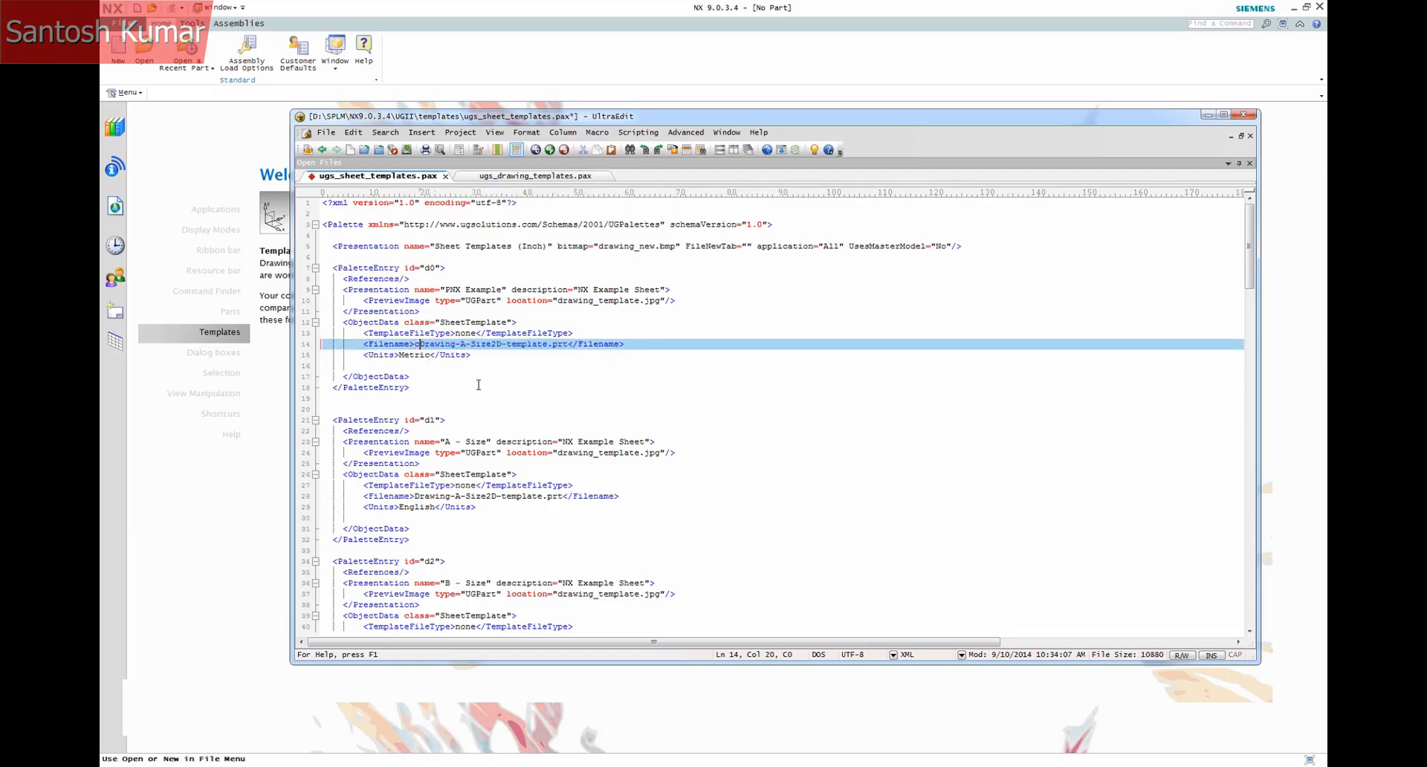
type("c:\\te")
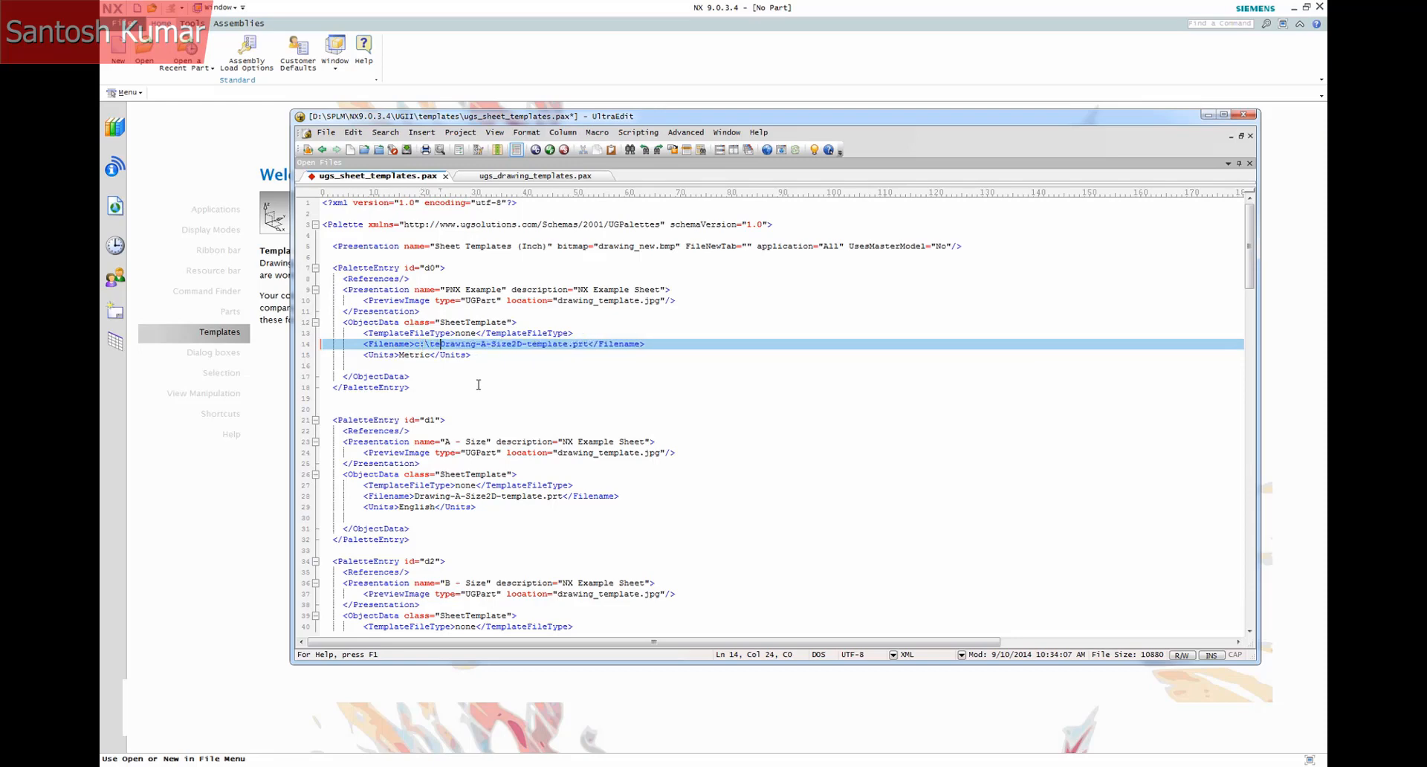